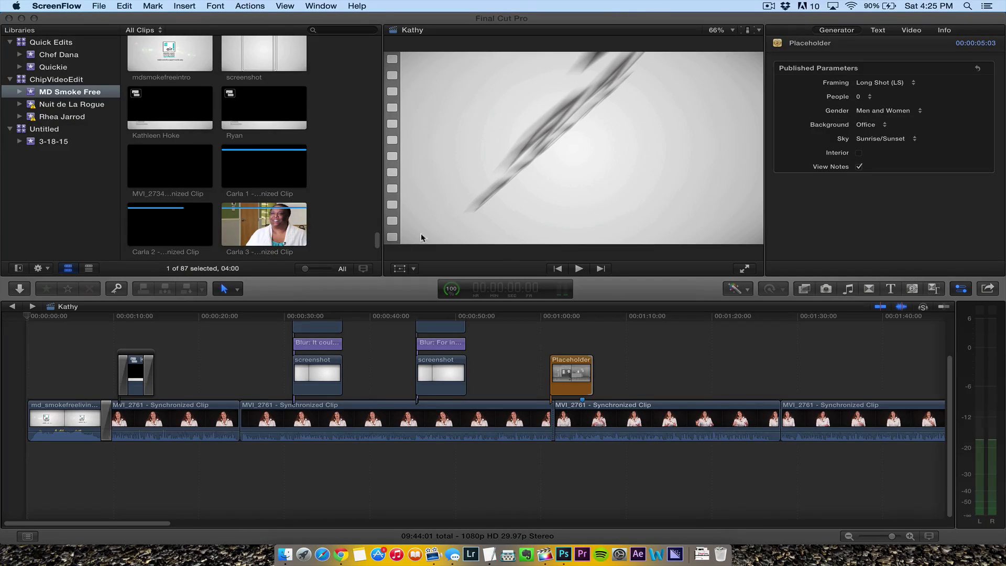
pyautogui.moveTo(148, 321)
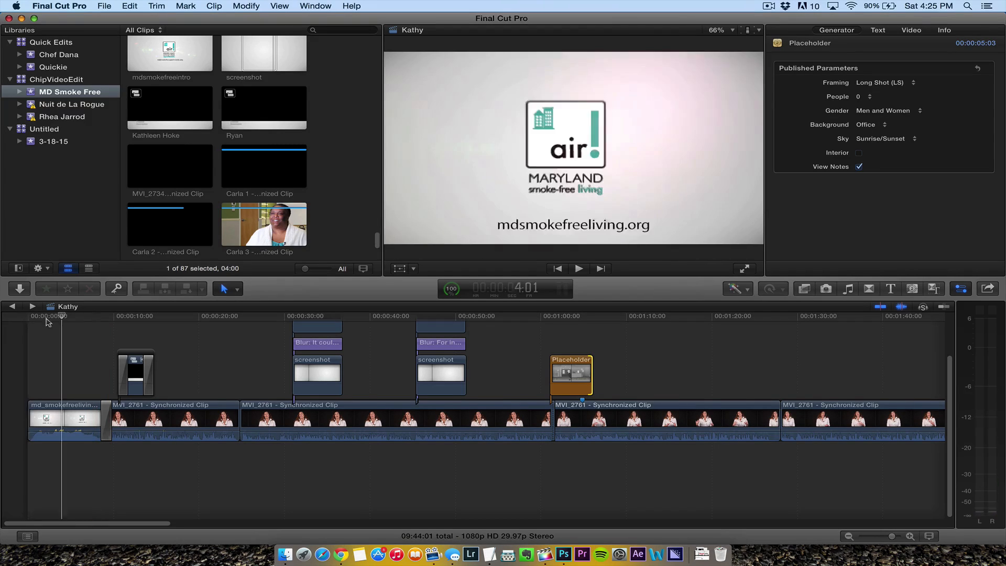
# - Connect the mdsmokefree_living logo above each Blur title in the Kathy timeline
pyautogui.click(406, 315)
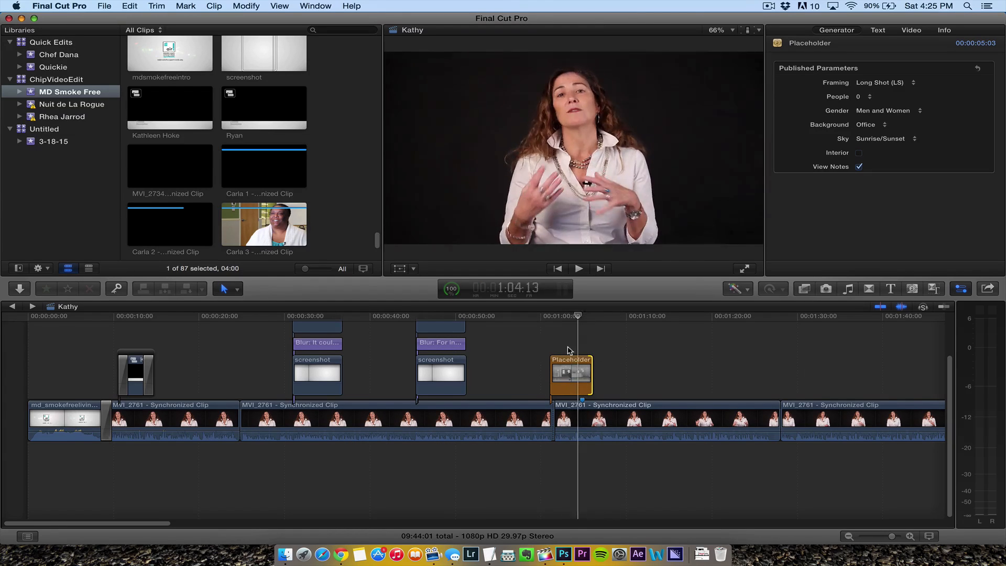
pyautogui.click(436, 315)
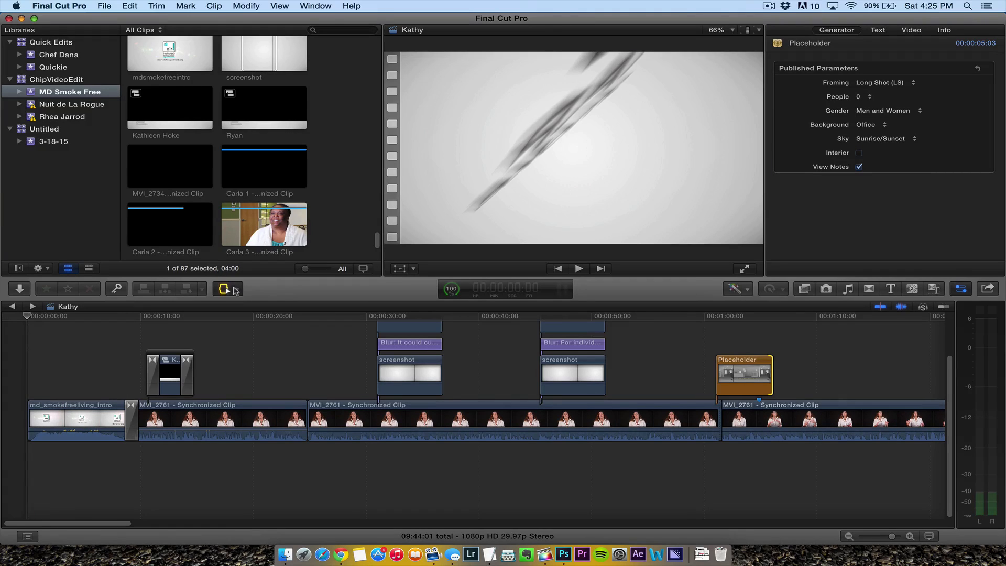
pyautogui.click(237, 288)
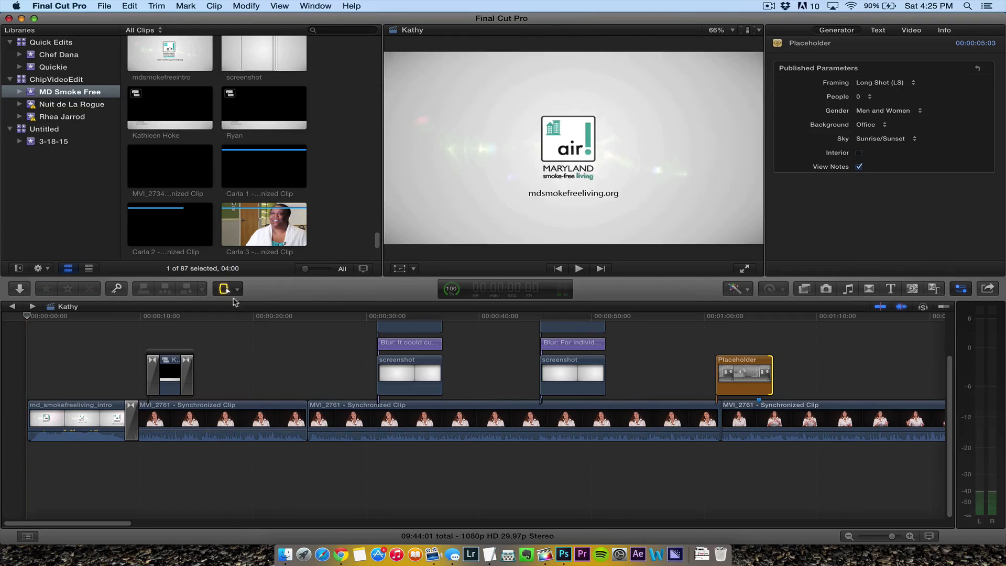
pyautogui.click(359, 315)
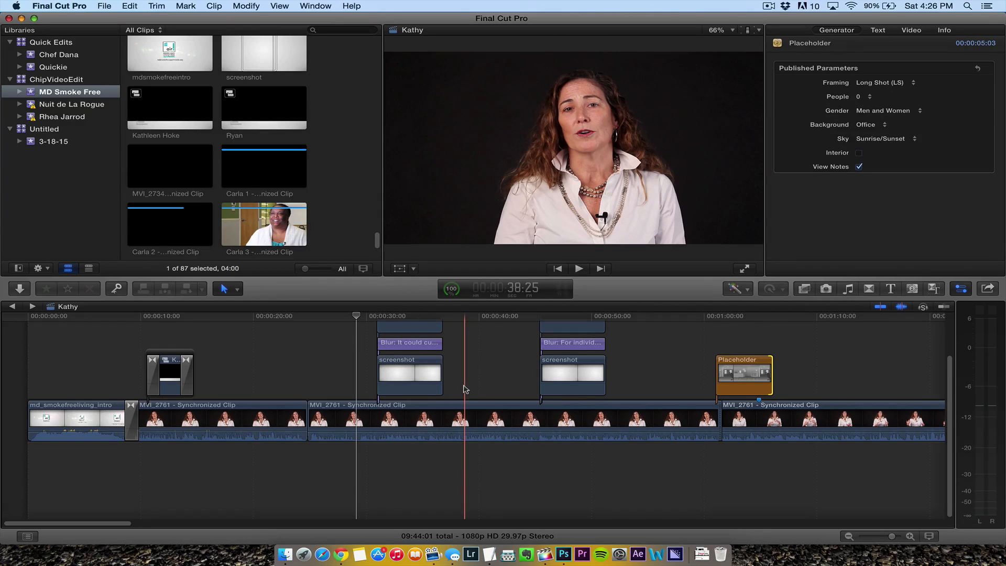
pyautogui.click(353, 420)
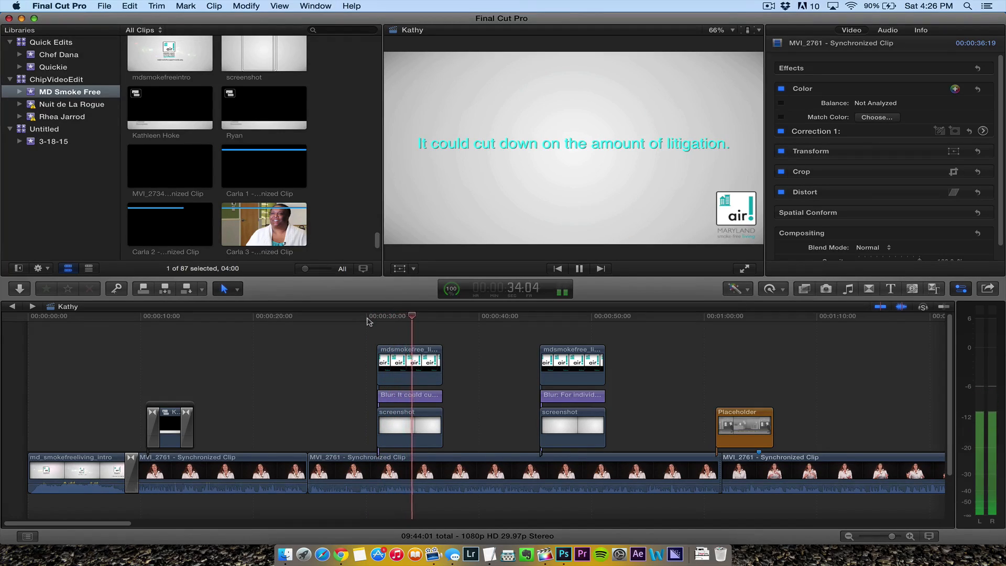
# - Select the first logo, Blur title and screenshot stack and start a new compound clip
pyautogui.click(409, 366)
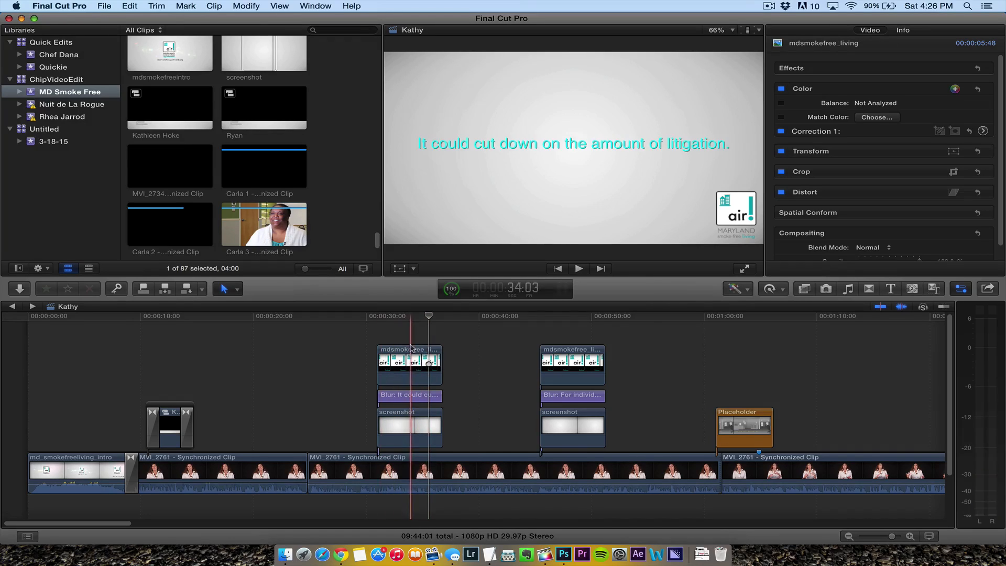
pyautogui.click(409, 426)
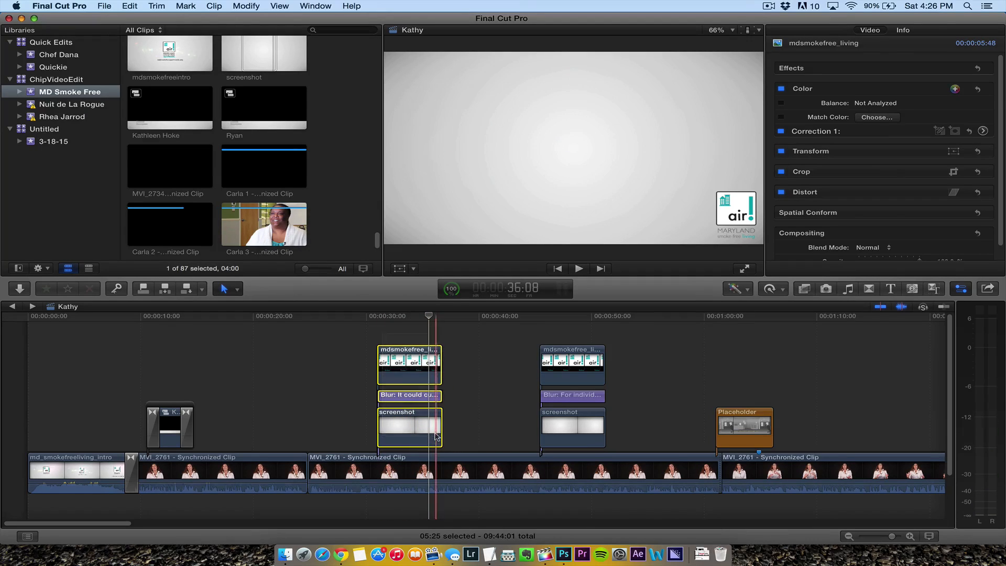
pyautogui.click(409, 395)
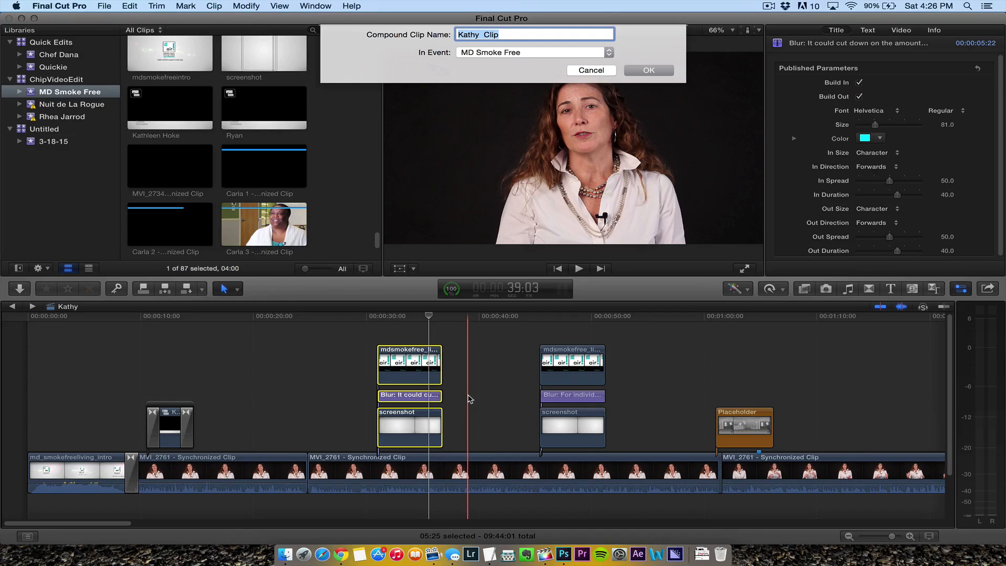
# - Name the compound clip 'Litigation Compound' and confirm it
pyautogui.write('L')
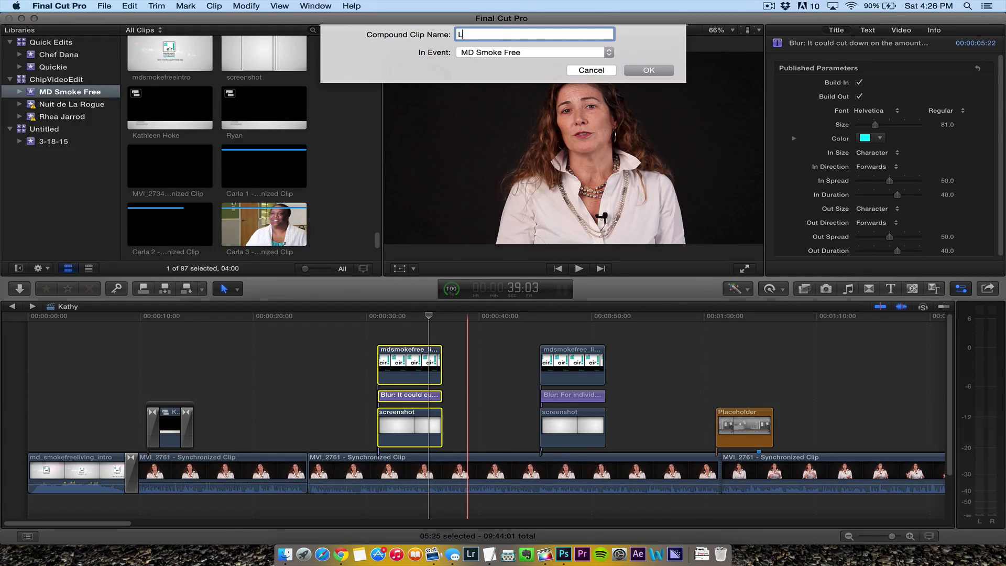
pyautogui.write('itig')
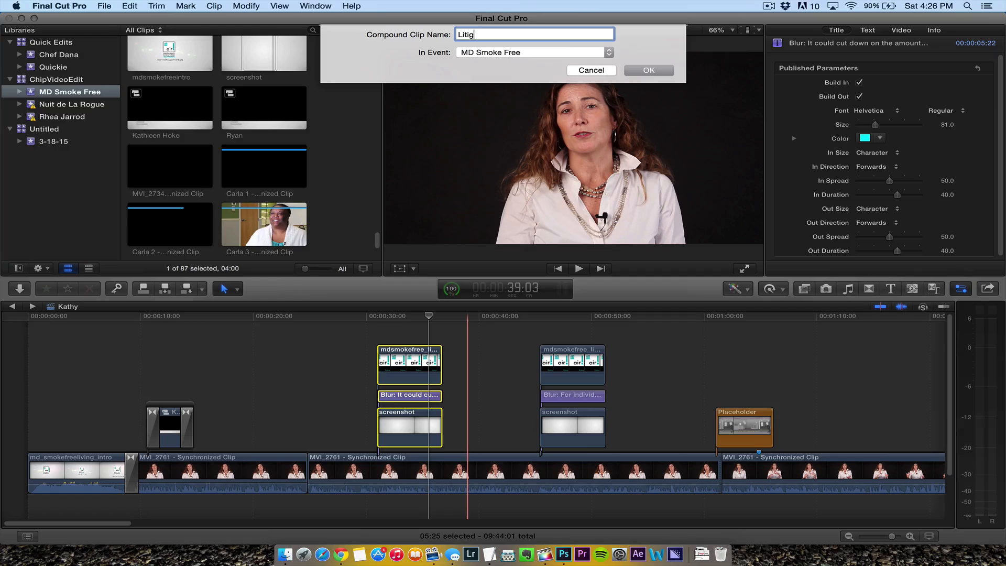
pyautogui.press('Backspace')
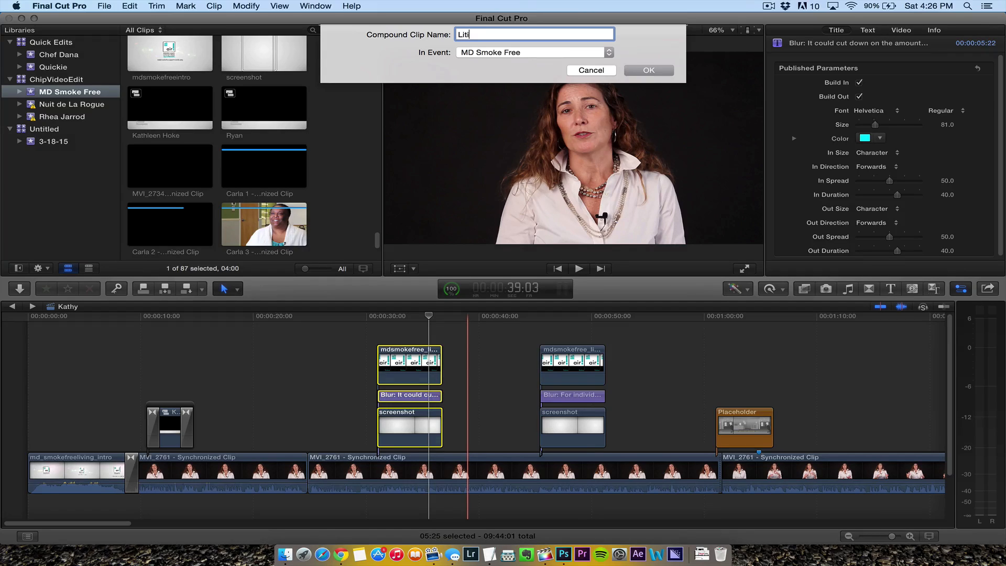
pyautogui.write('gation')
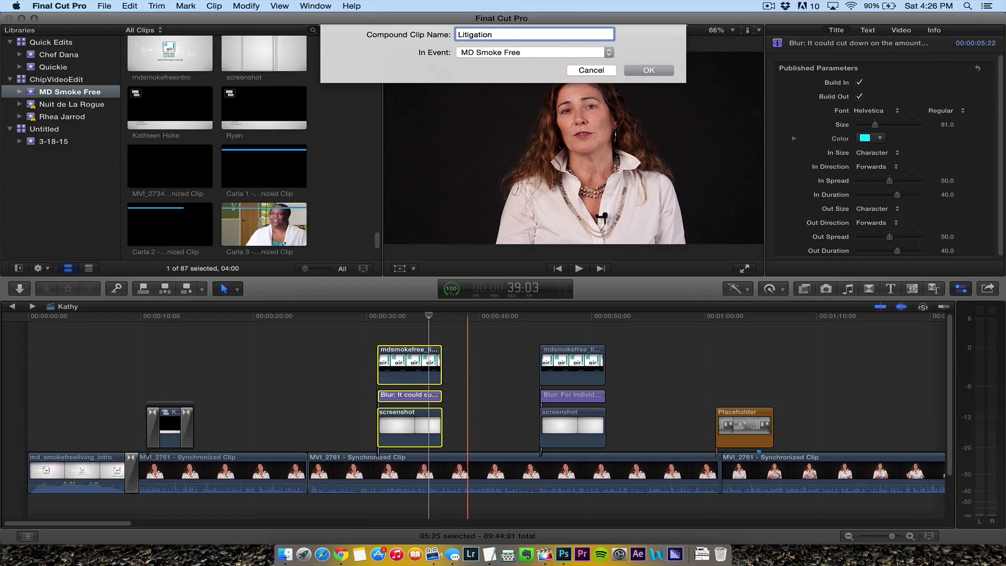
pyautogui.write('Compou')
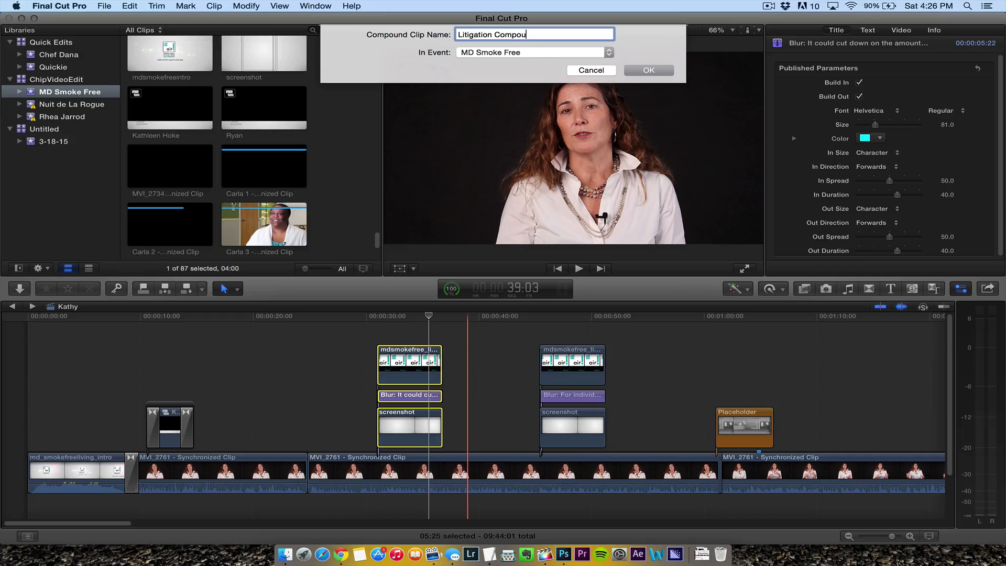
pyautogui.click(647, 70)
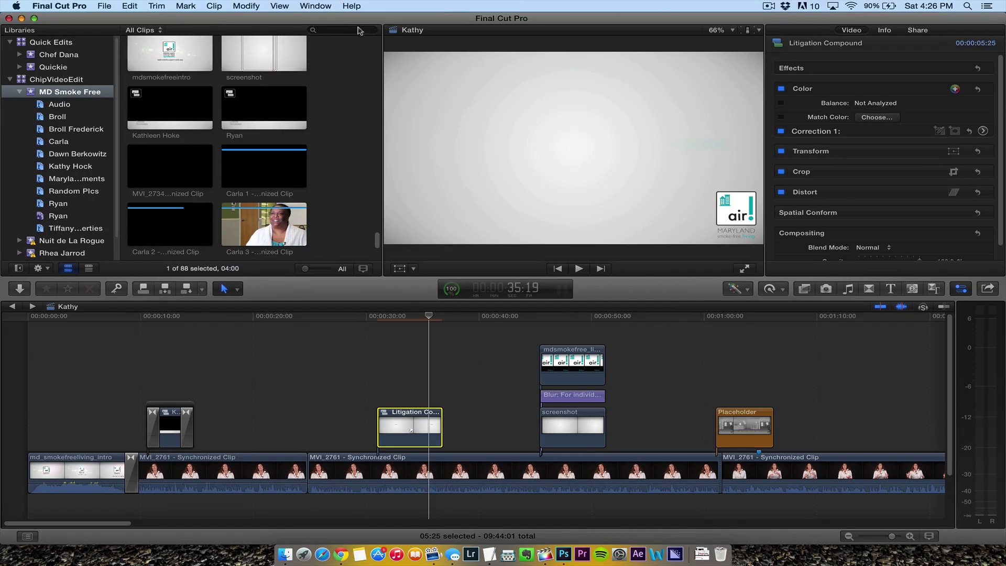
# - Search the event's clips for 'comp' and bring up the detailed filter options
pyautogui.click(344, 29)
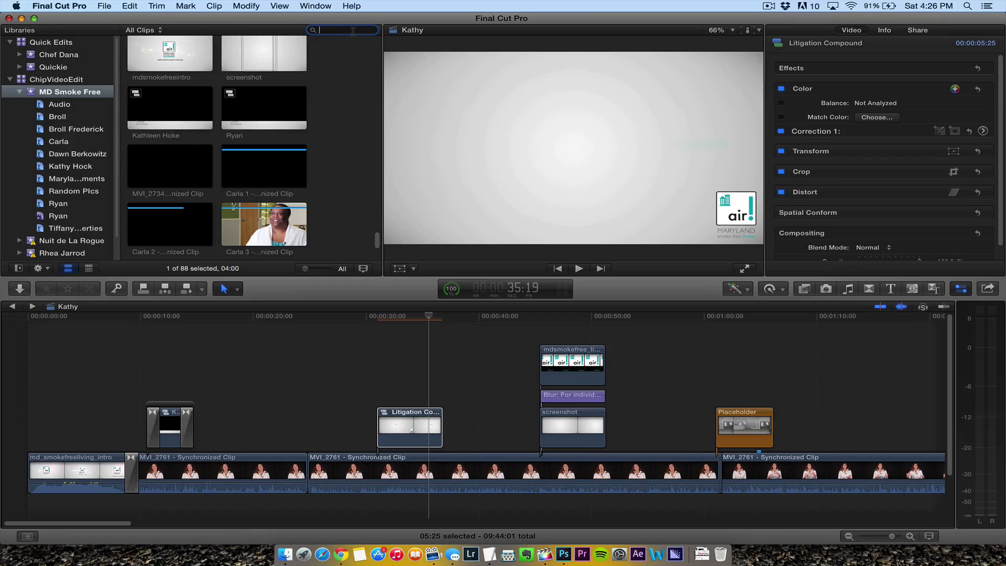
pyautogui.write('comp')
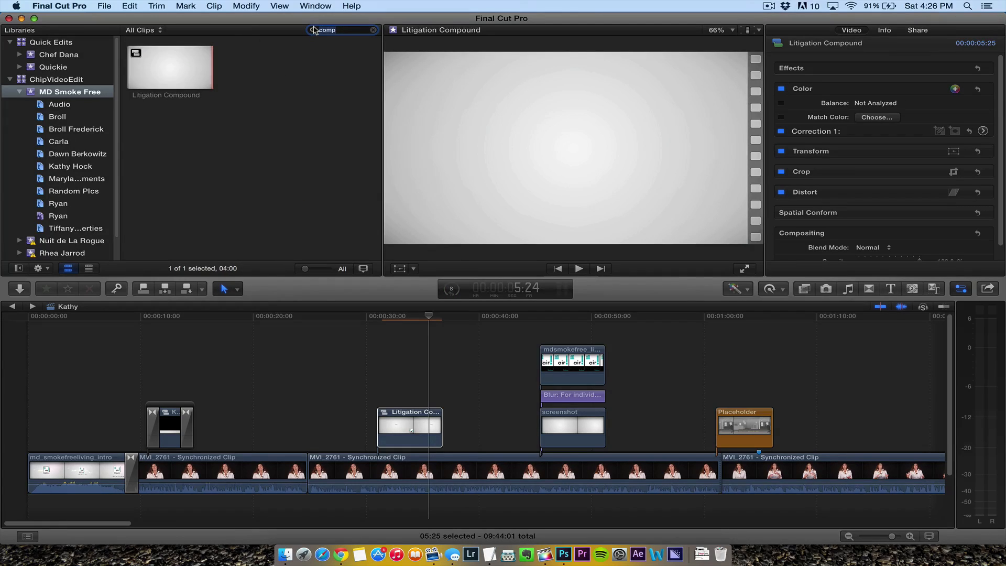
pyautogui.click(313, 31)
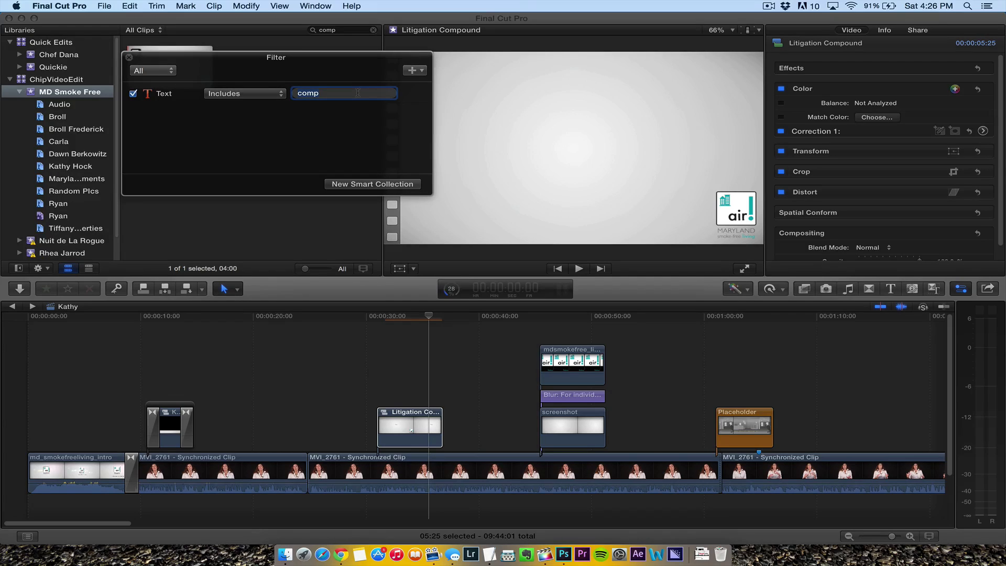
pyautogui.write('Graphic C')
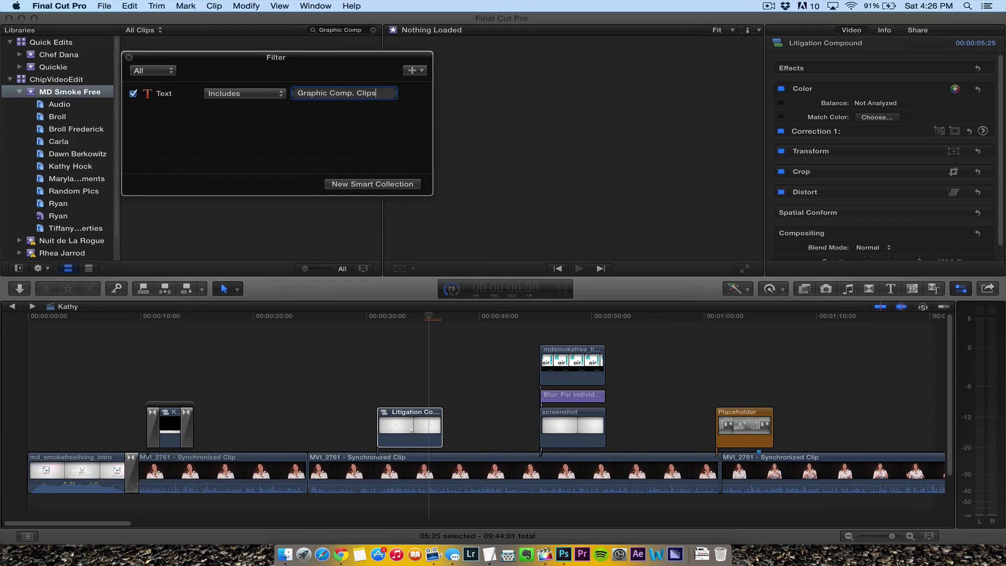
# - Save the filter as a new smart collection named 'Graphics Kathy'
pyautogui.click(371, 185)
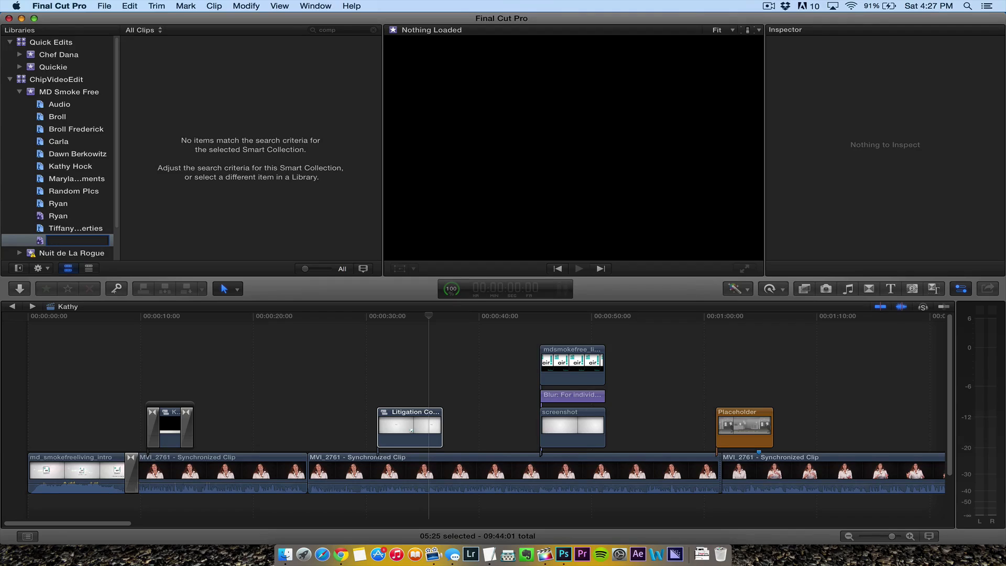
pyautogui.write('Graphics Kathy')
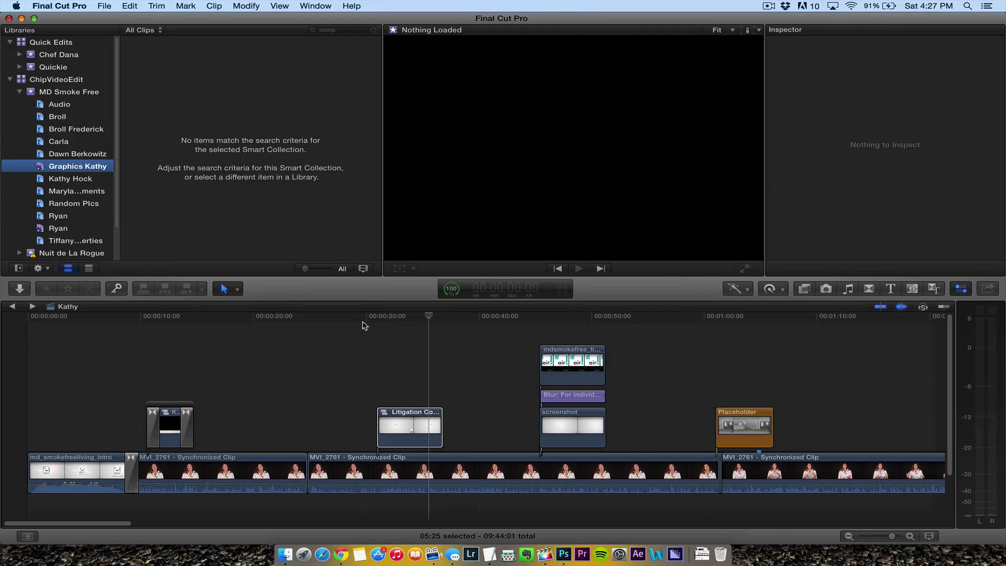
pyautogui.click(409, 410)
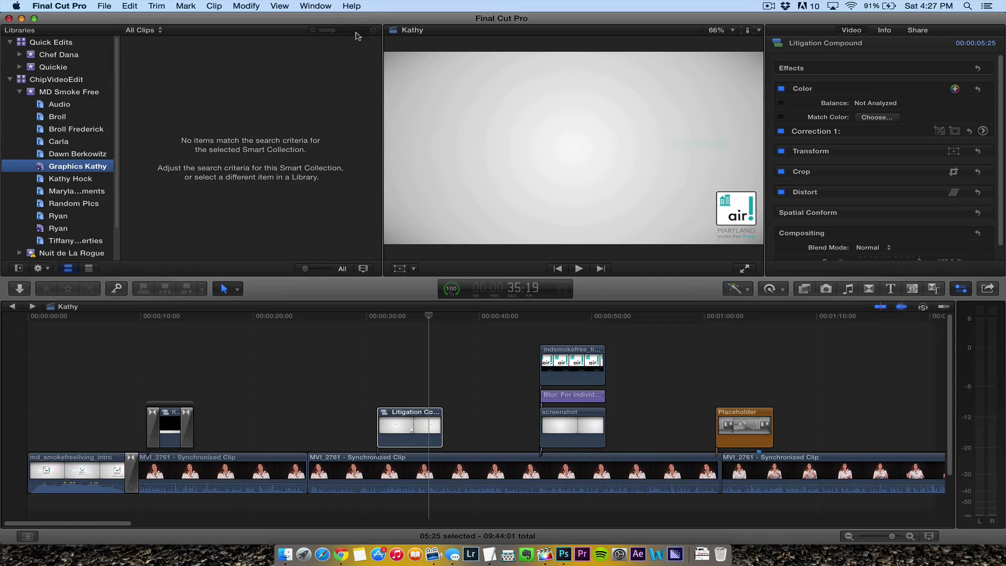
pyautogui.moveTo(54, 157)
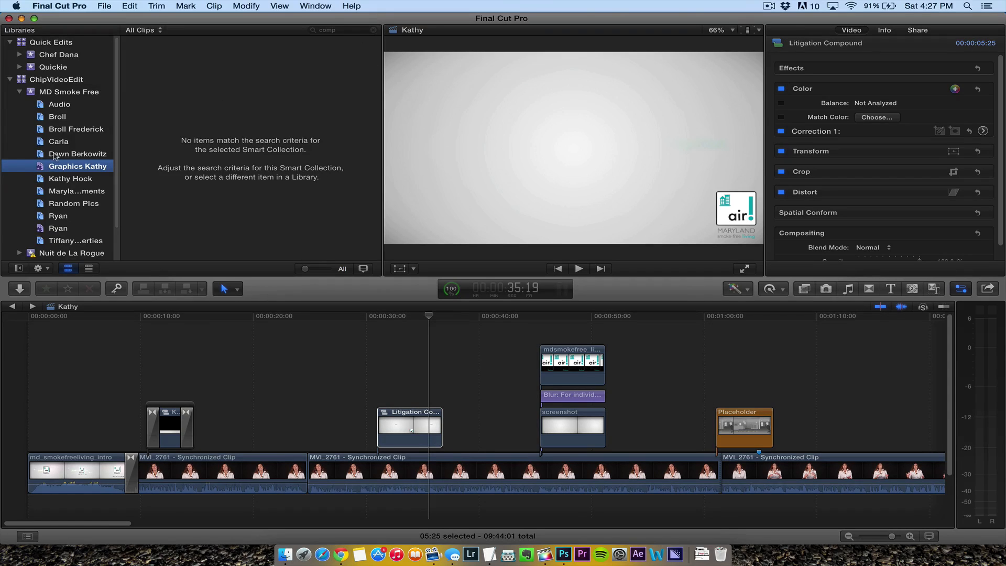
pyautogui.click(76, 154)
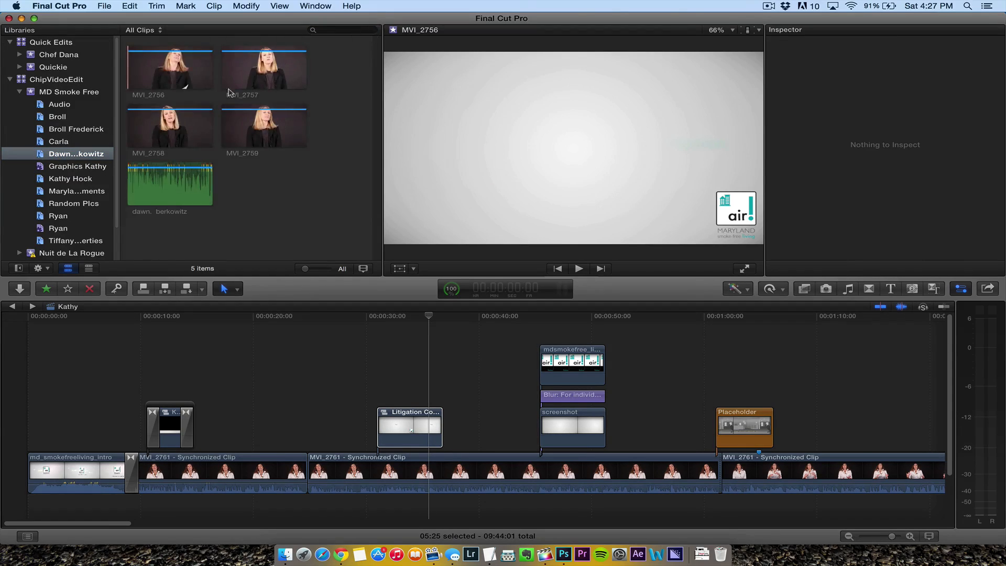
pyautogui.click(76, 166)
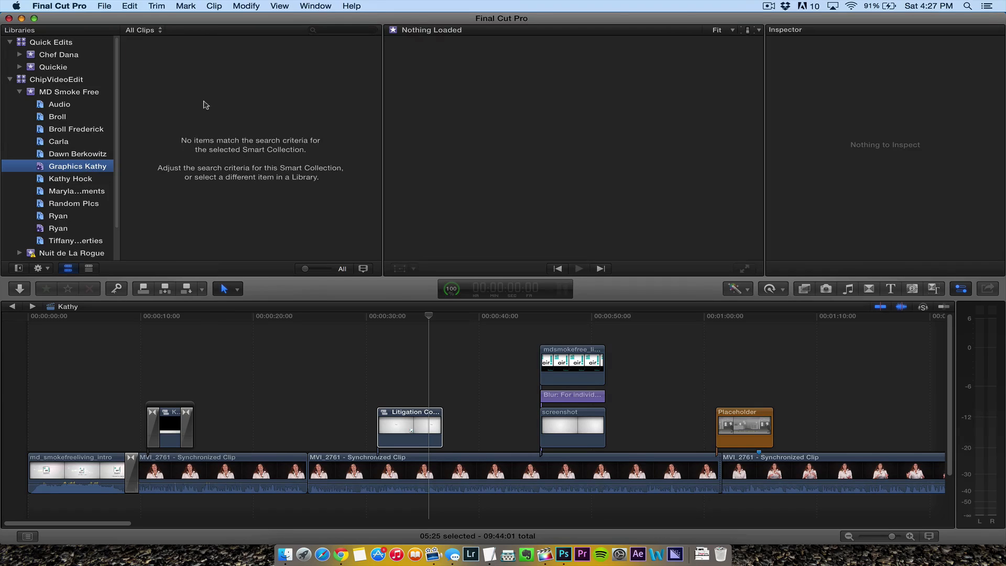
pyautogui.click(409, 428)
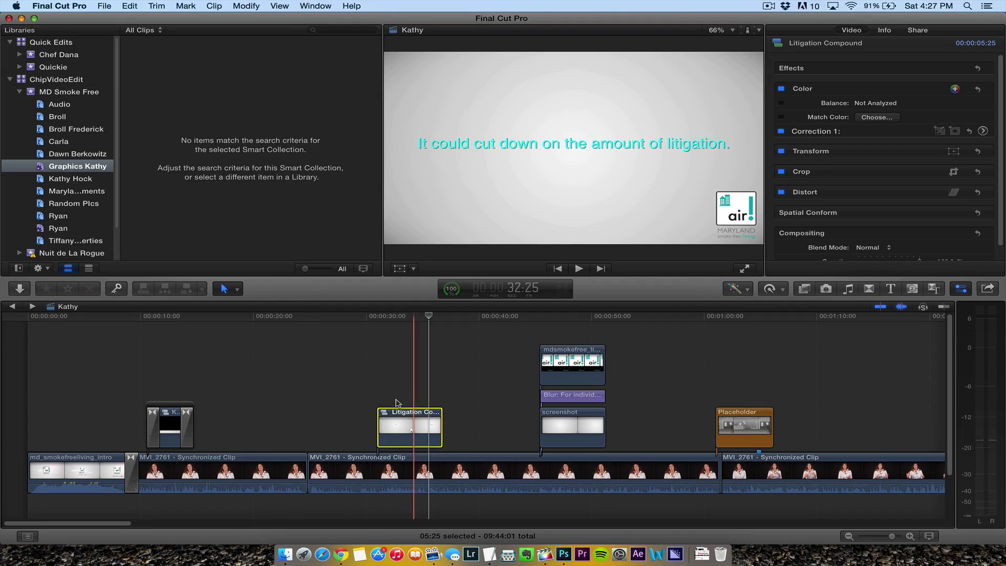
pyautogui.click(76, 167)
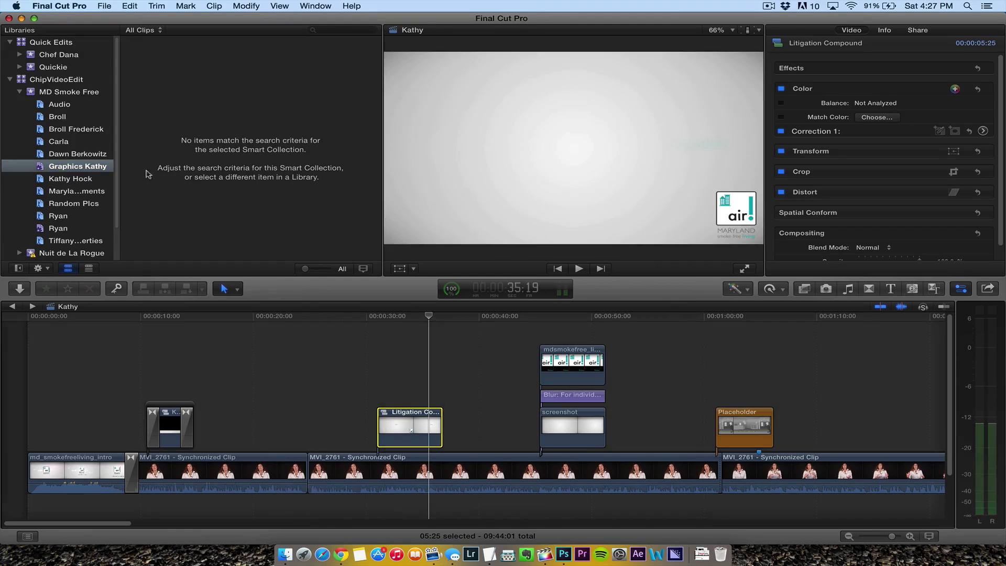
# - Show all MD Smoke Free event clips and select Litigation Compound to view its info
pyautogui.click(69, 92)
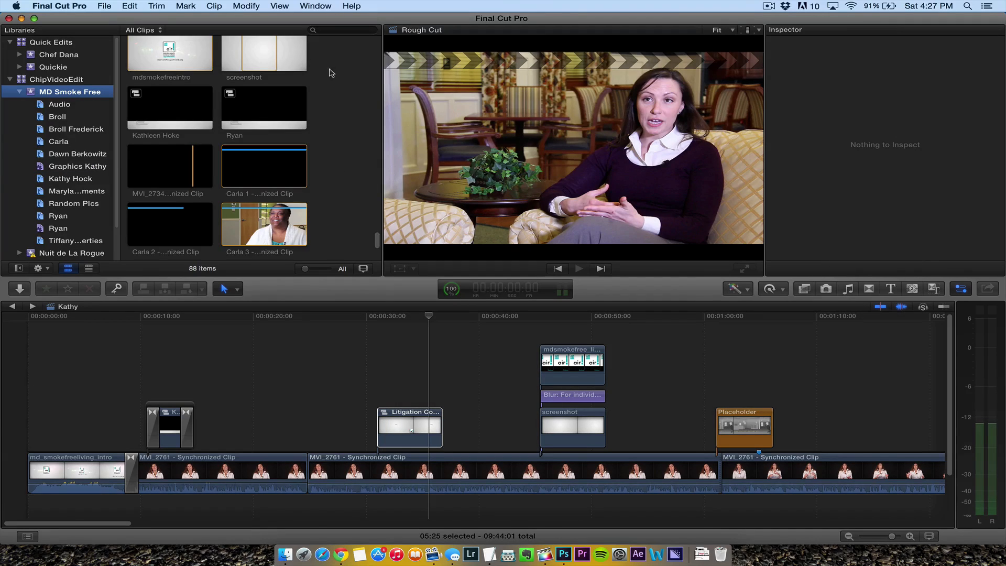
pyautogui.scroll(-3)
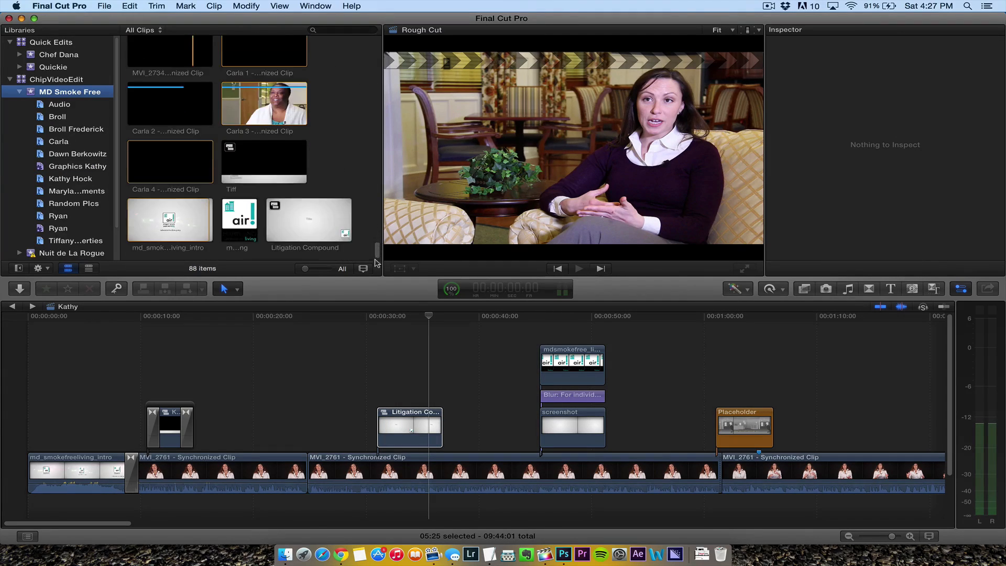
pyautogui.click(309, 221)
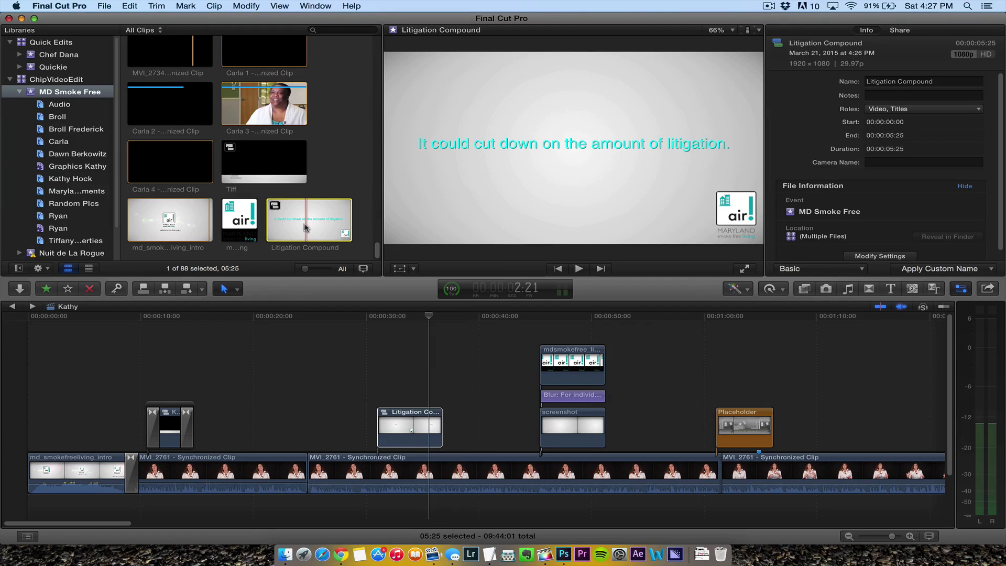
pyautogui.moveTo(79, 169)
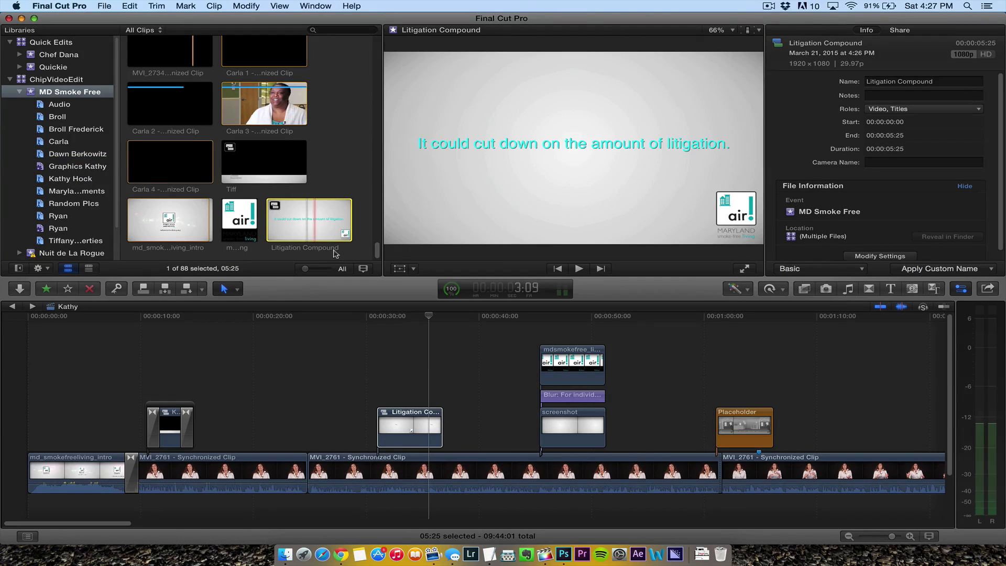
pyautogui.doubleClick(305, 248)
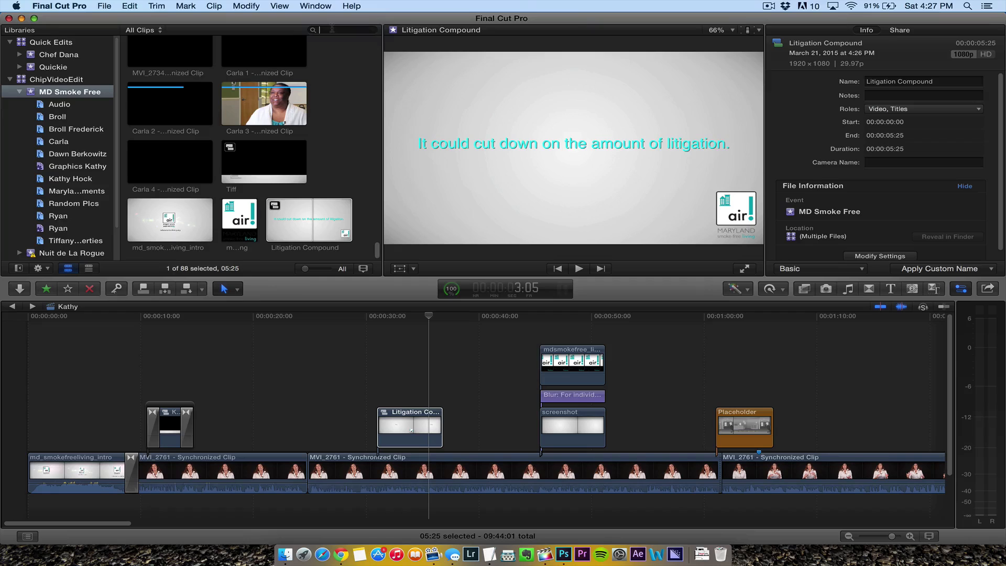
# - Filter the event for 'comp' and save the search as a new smart collection named Graphics Kathy
pyautogui.write('c')
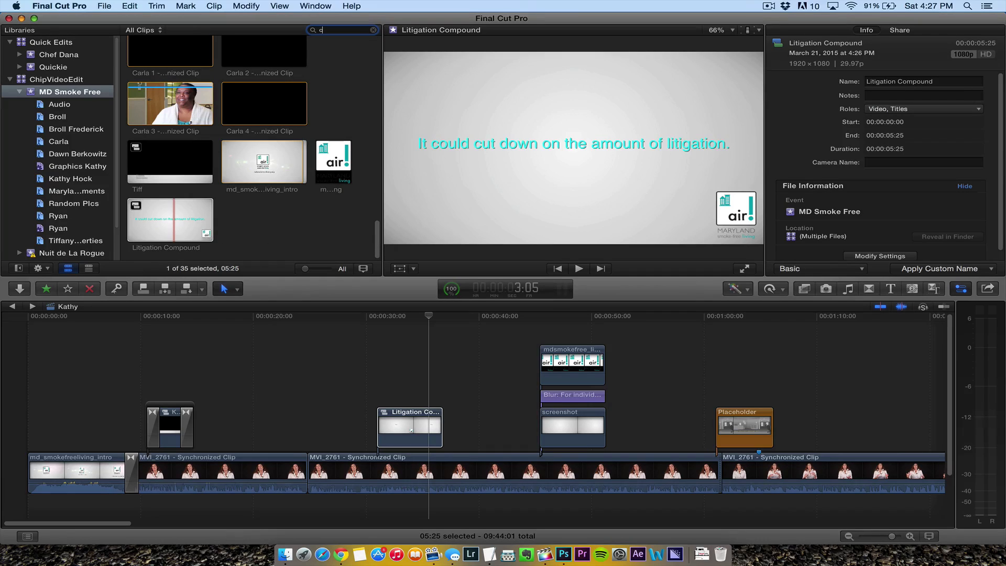
pyautogui.write('omp')
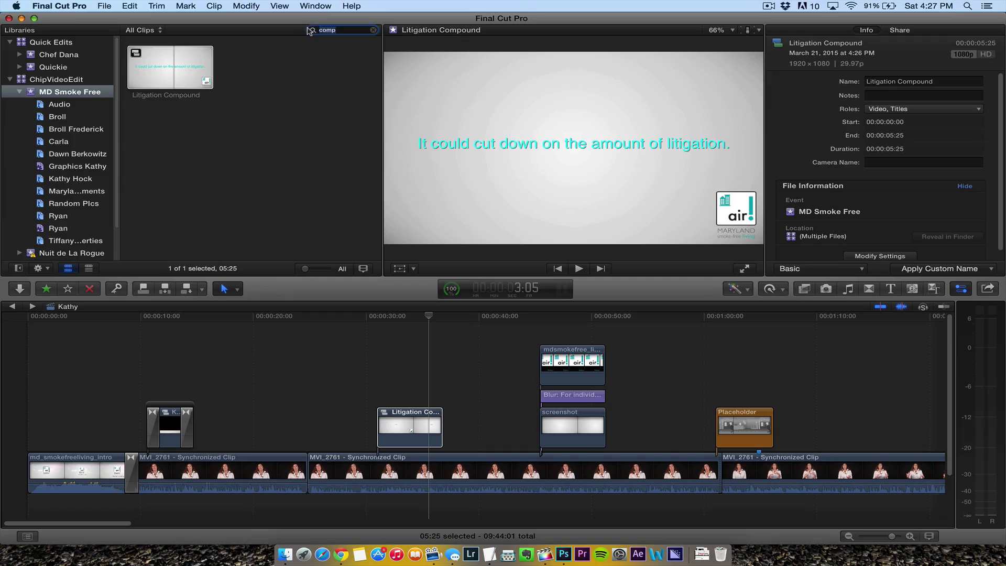
pyautogui.click(312, 30)
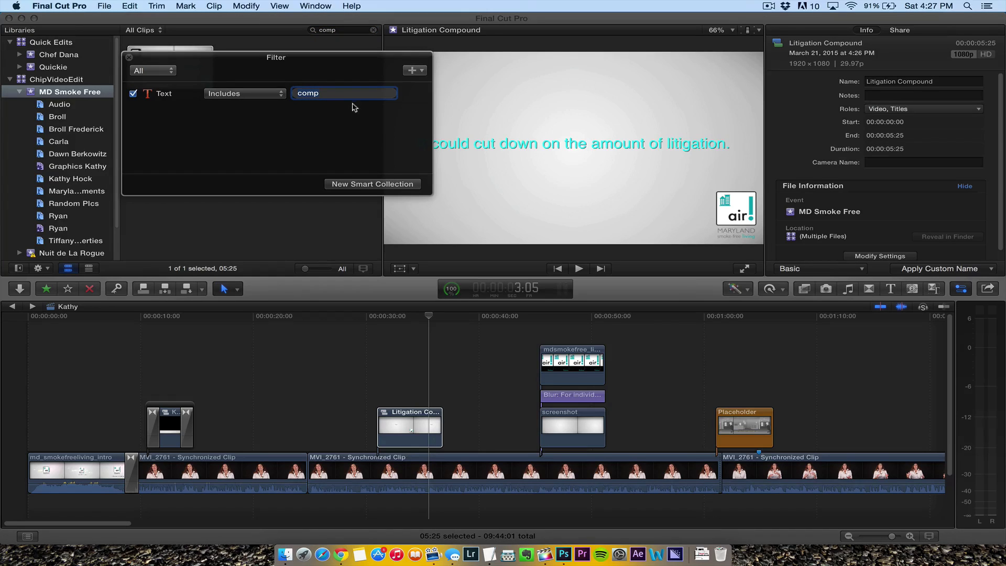
pyautogui.click(371, 184)
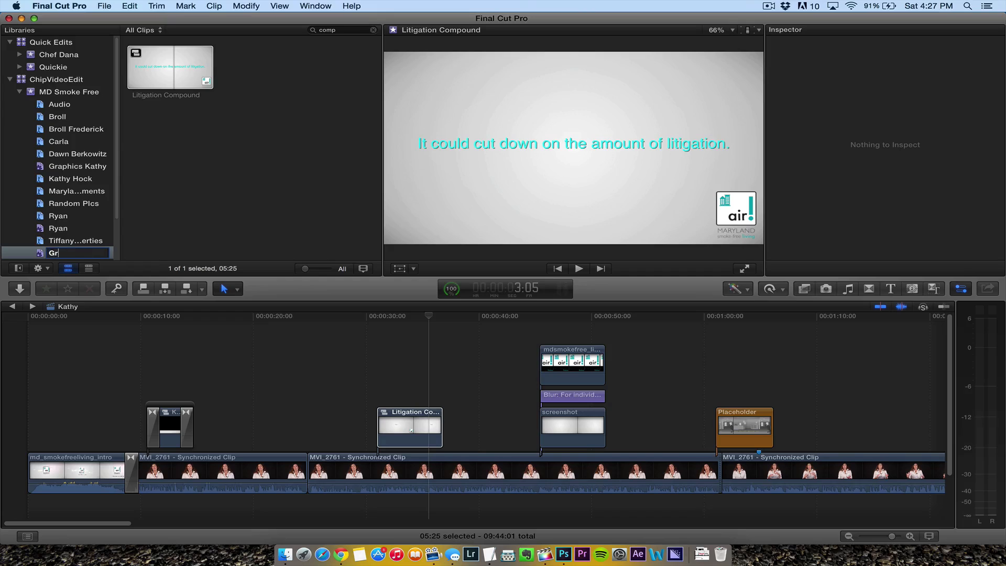
pyautogui.write('Graphics Kathy')
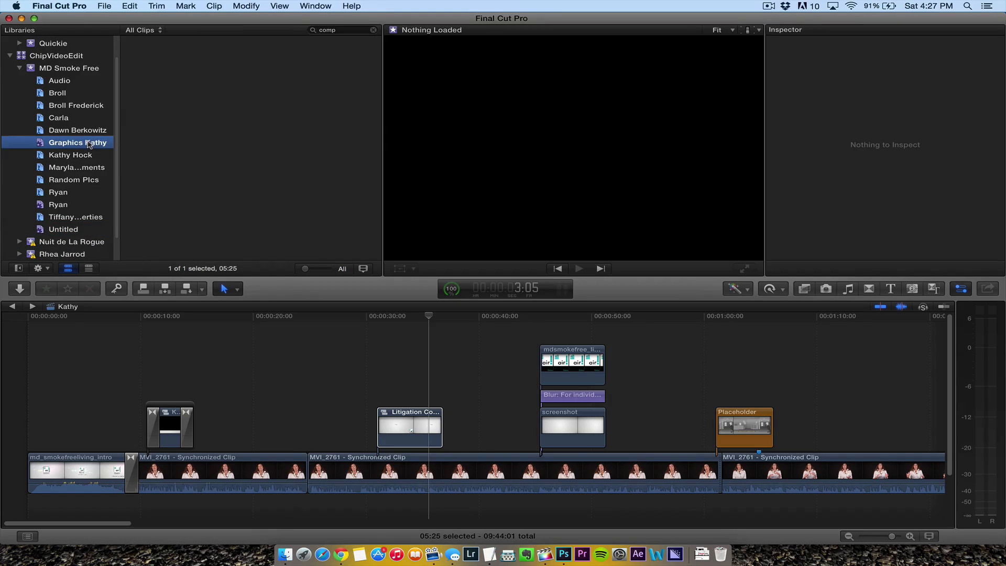
# - Rename the new smart collection to 'Graphics Kathy' and clear the browser search
pyautogui.click(70, 142)
pyautogui.write('G')
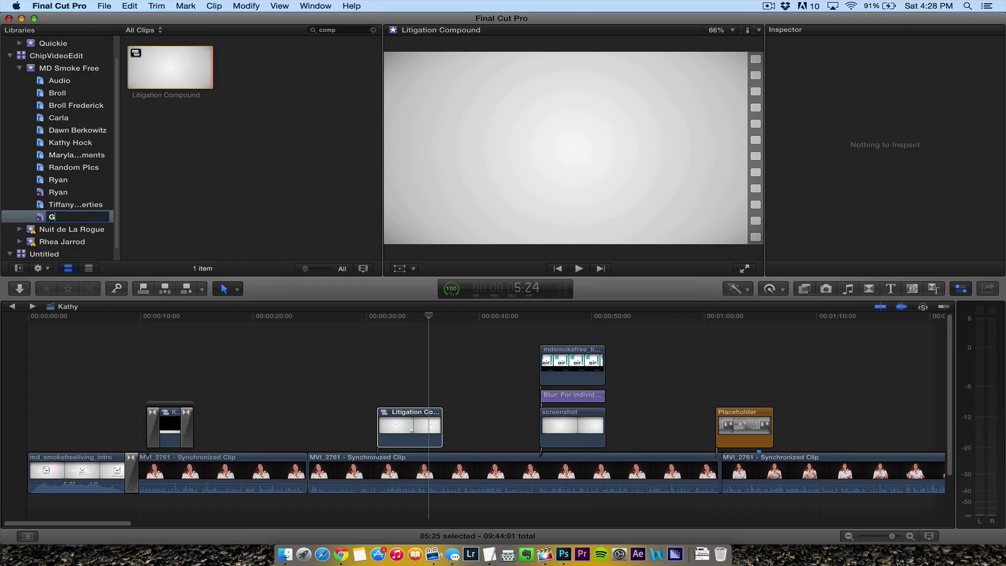
pyautogui.write('raphics Kathy')
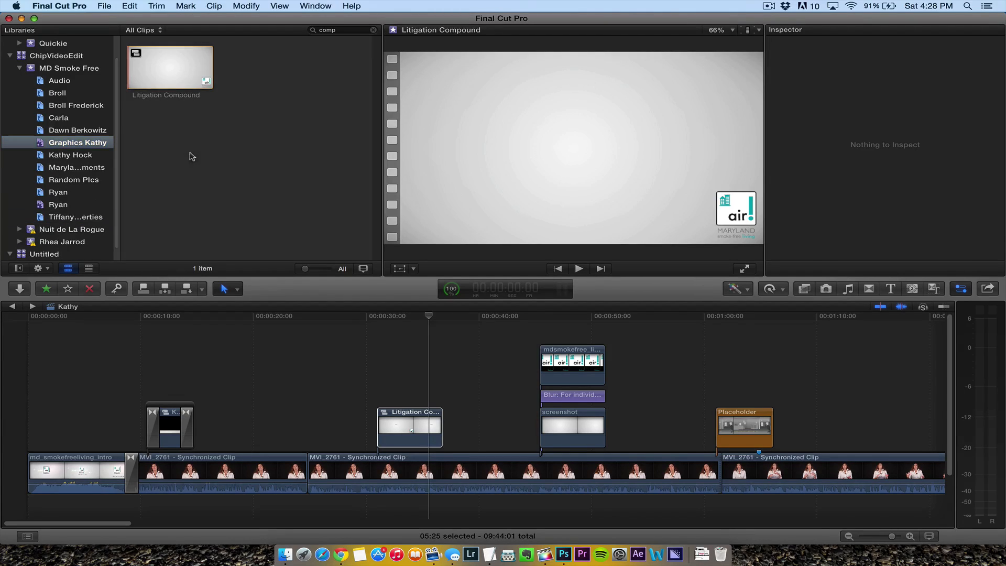
pyautogui.click(373, 29)
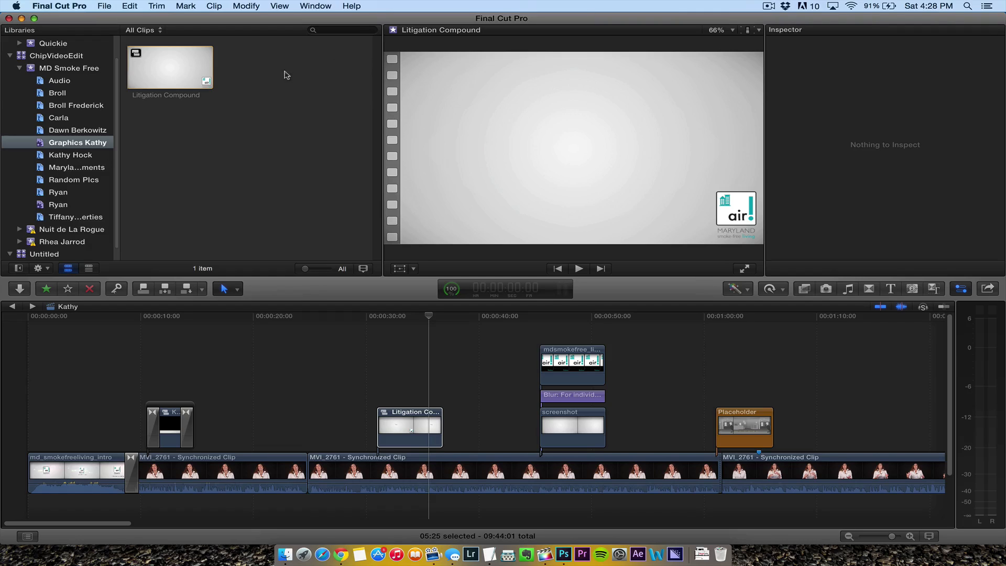
pyautogui.click(170, 67)
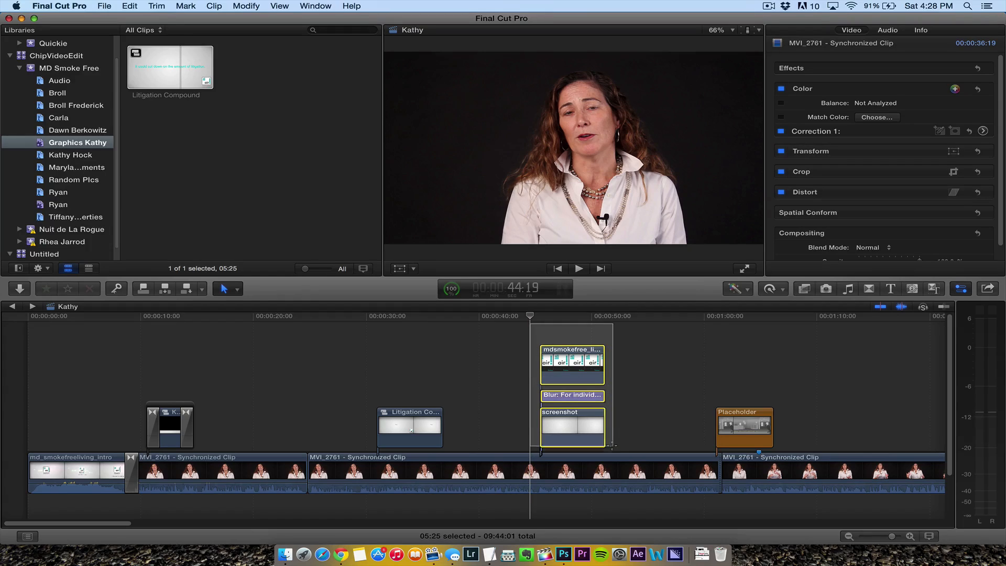
# - Make the disability graphics stack a compound clip named 'Disability Compound' and select it in Graphics Kathy
pyautogui.click(570, 395)
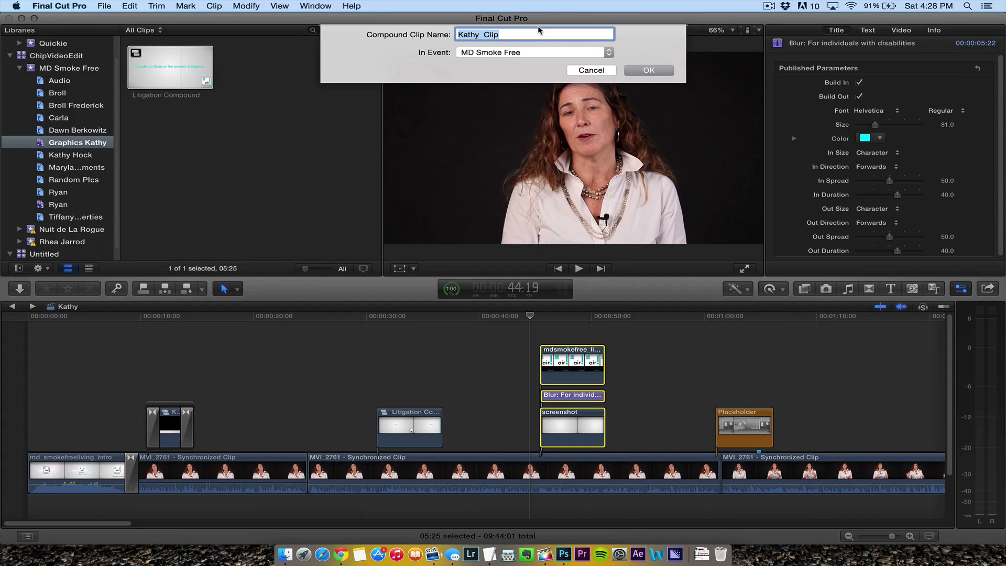
pyautogui.write('Disab')
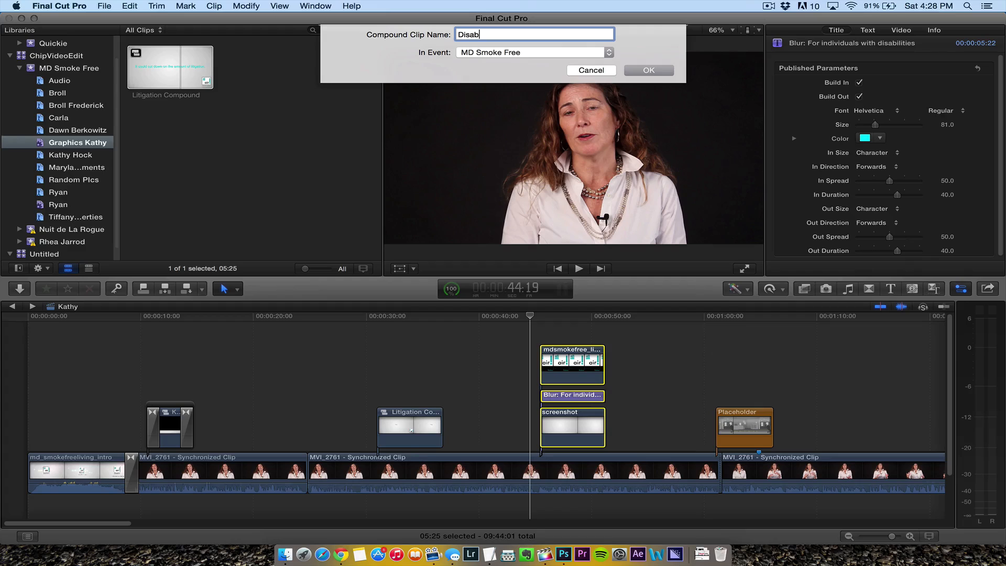
pyautogui.write('ility')
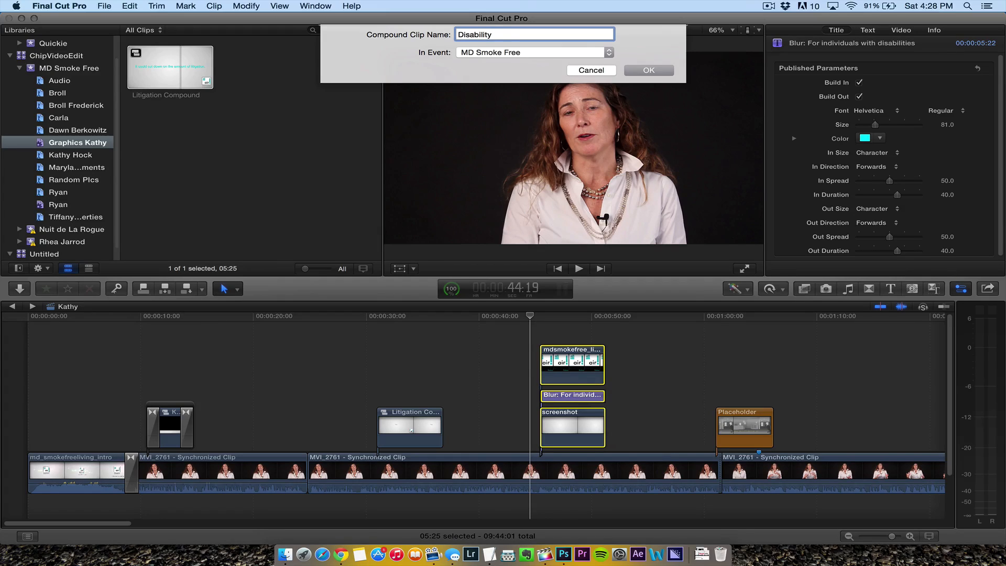
pyautogui.write('Compound')
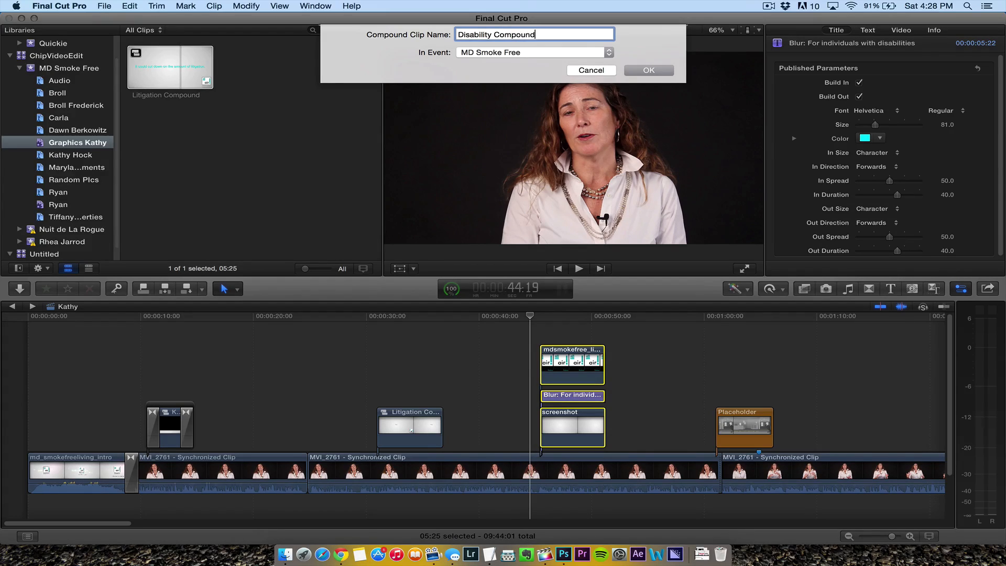
pyautogui.click(647, 70)
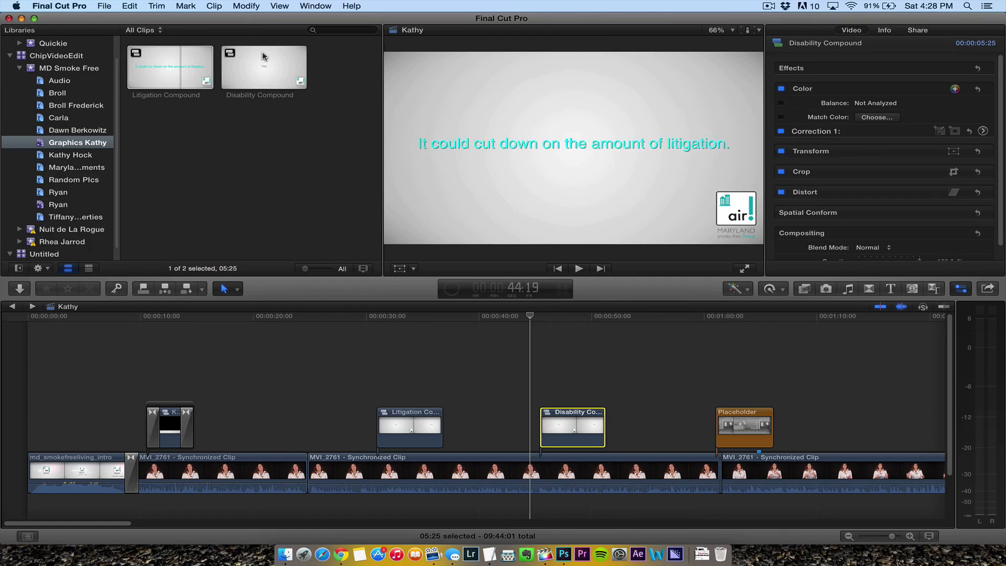
pyautogui.click(263, 67)
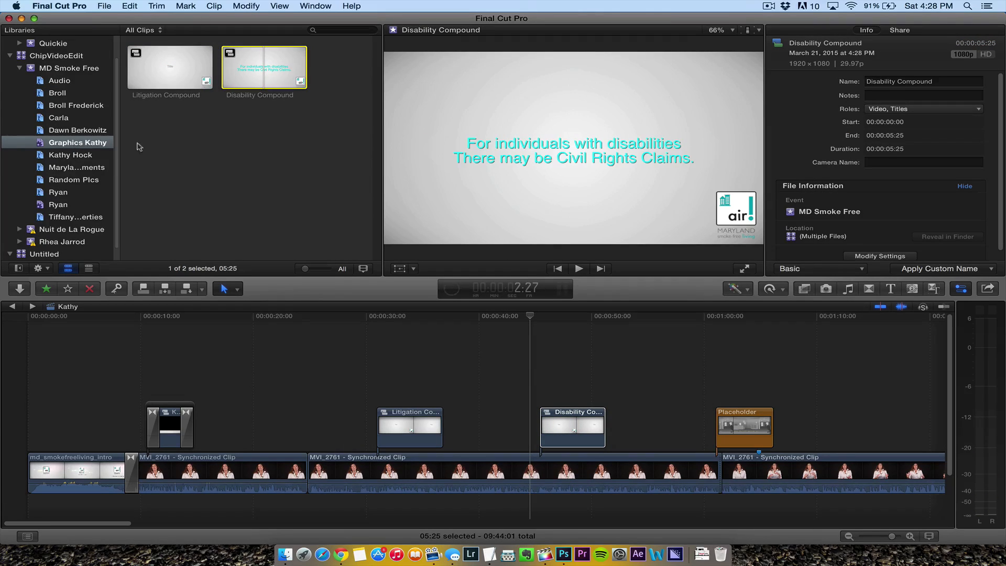
pyautogui.click(426, 429)
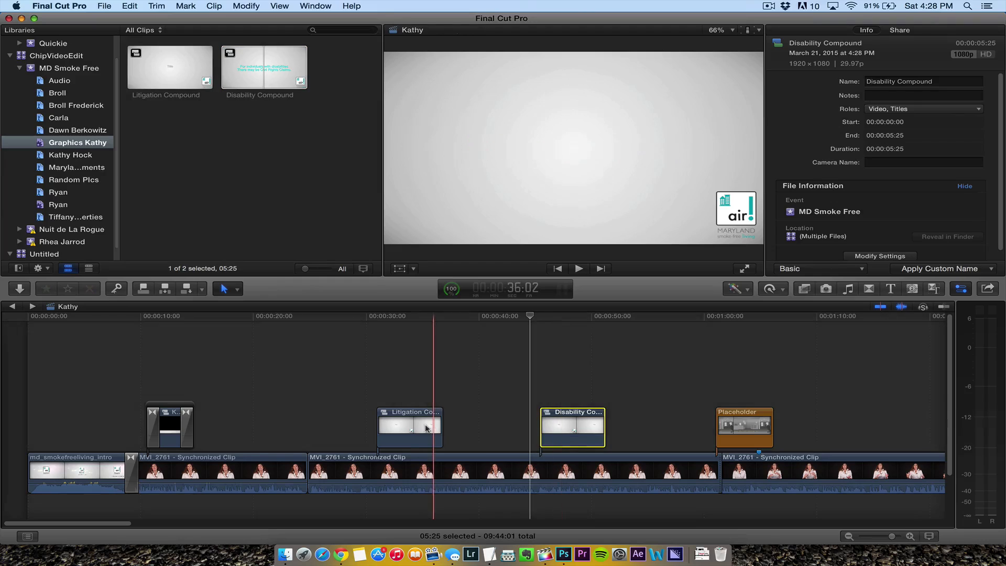
pyautogui.click(410, 426)
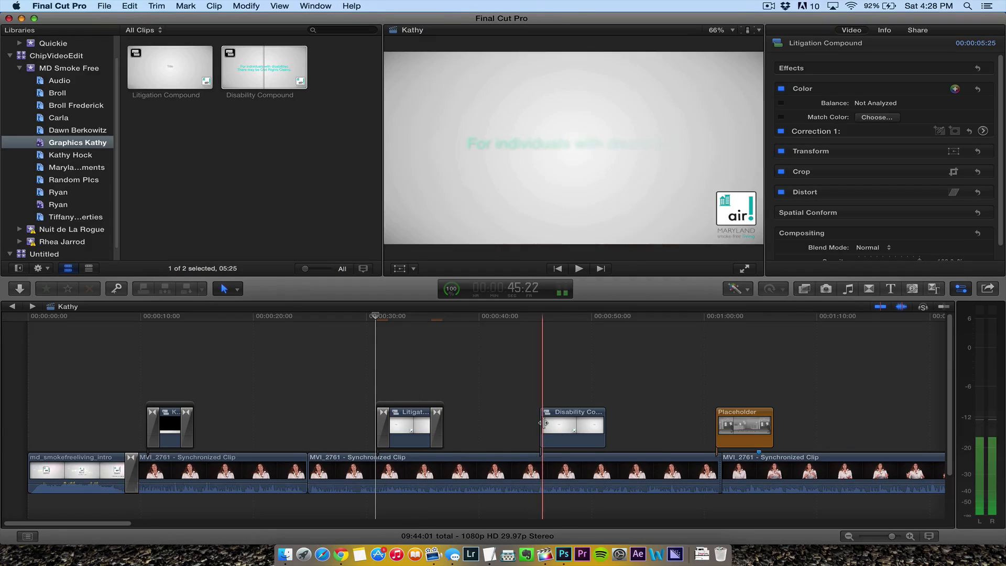
pyautogui.click(571, 411)
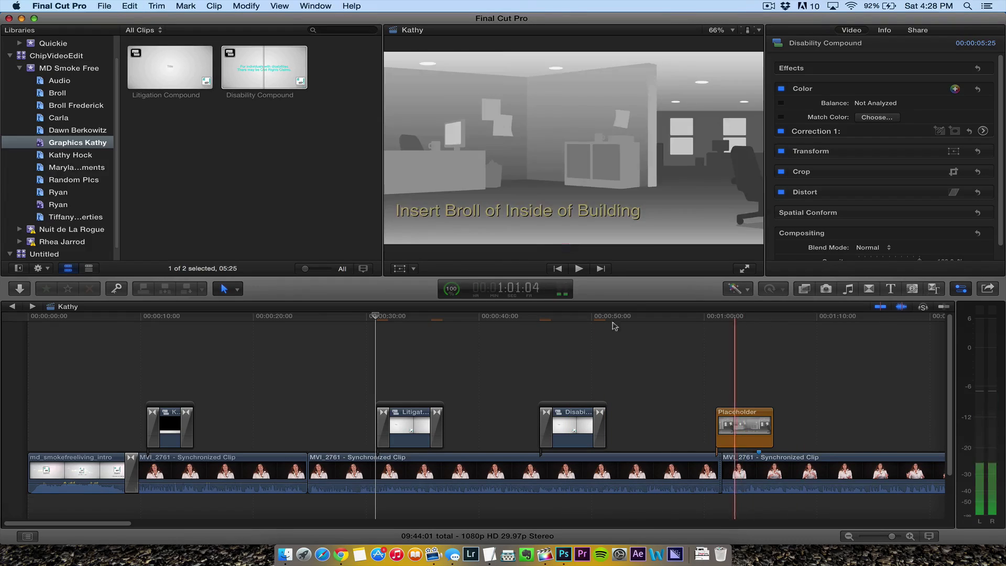
pyautogui.click(339, 315)
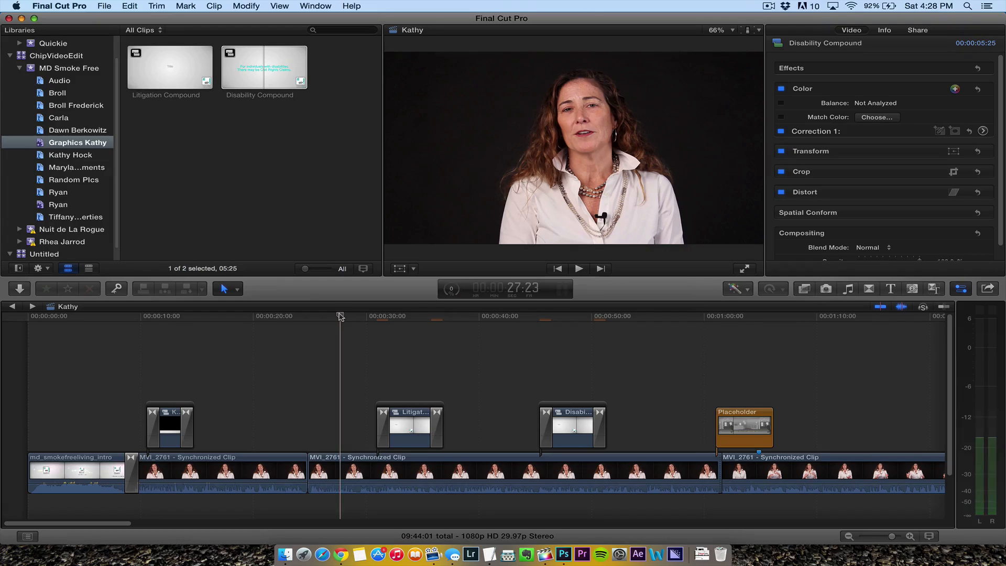
pyautogui.click(576, 268)
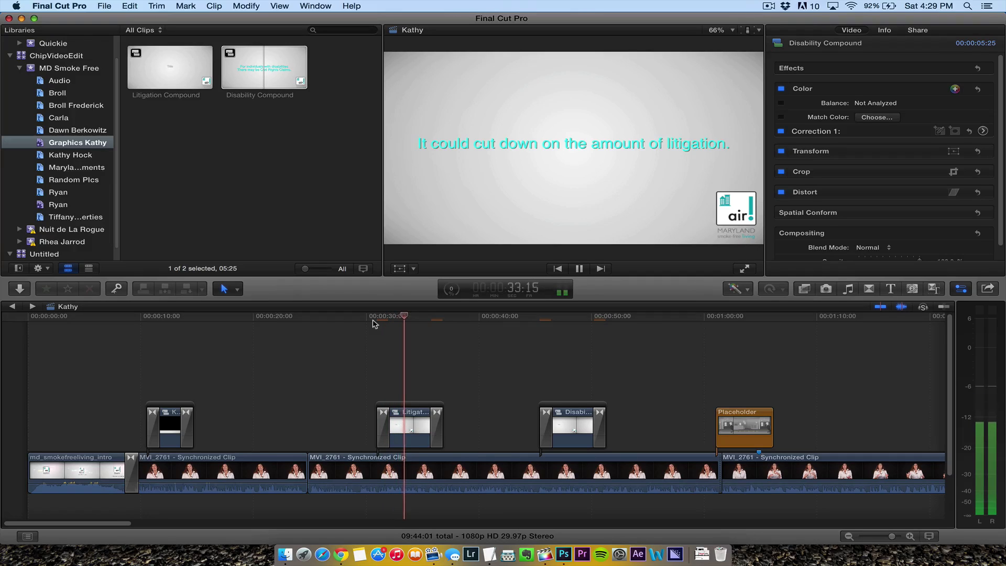
pyautogui.click(579, 268)
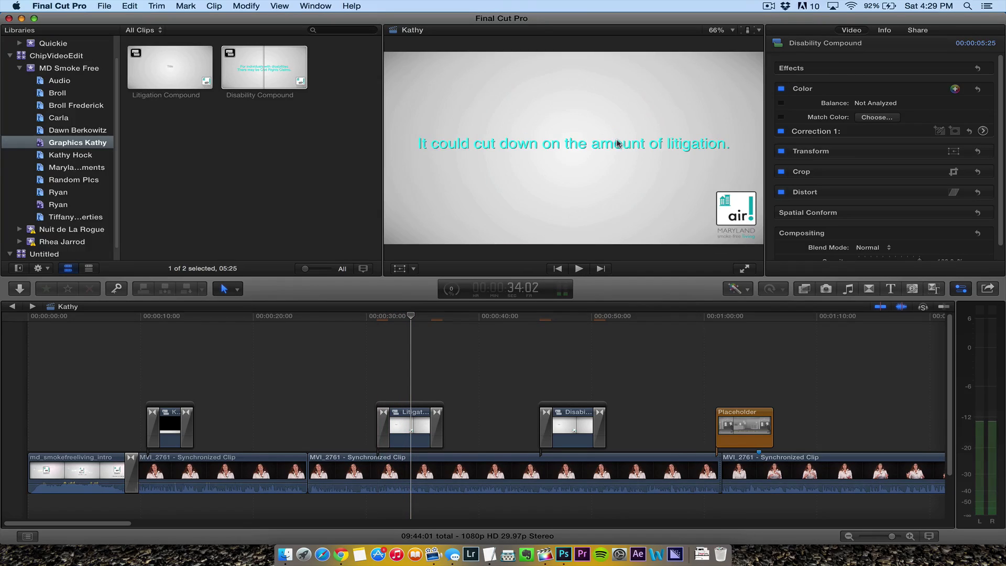
pyautogui.click(528, 315)
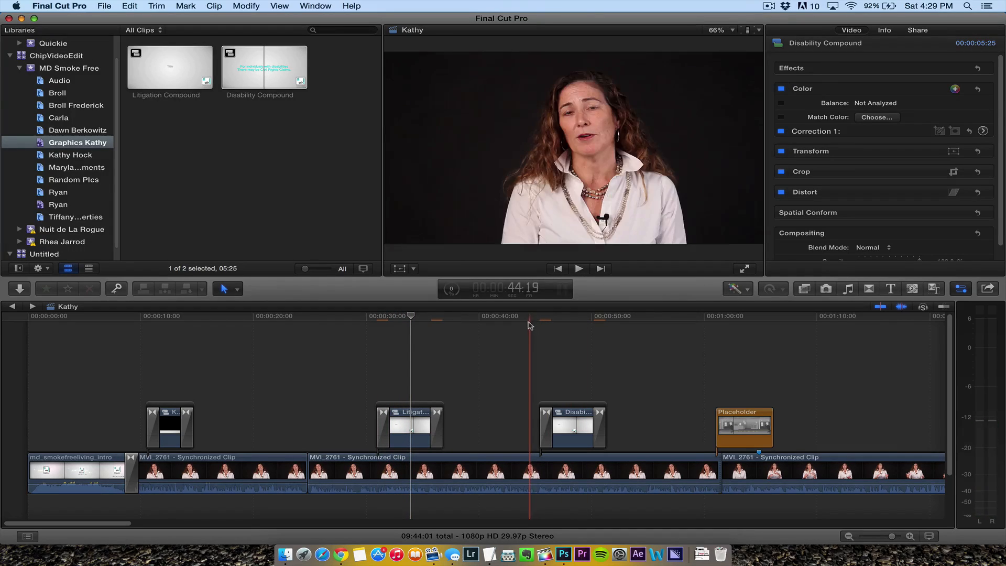
pyautogui.click(420, 315)
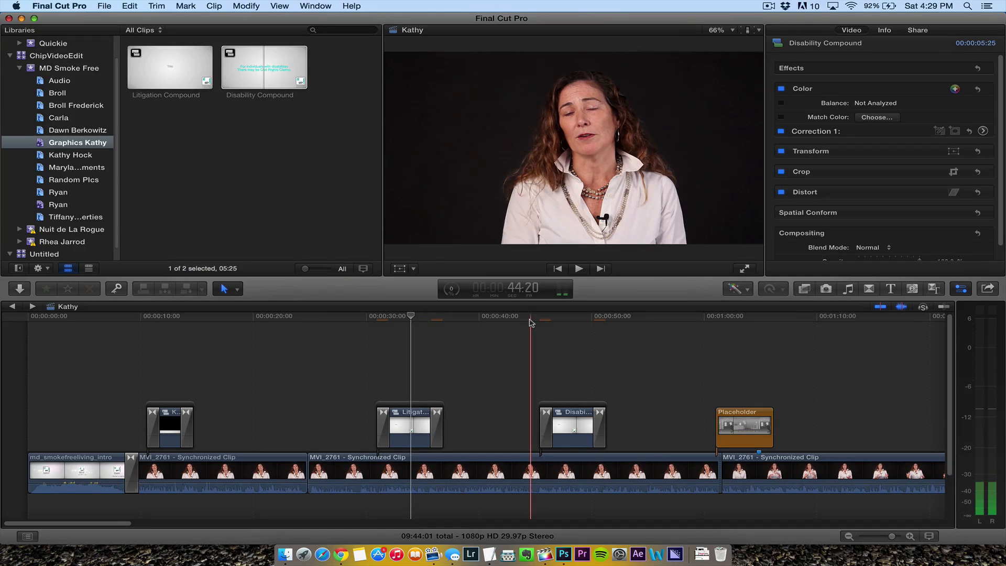
pyautogui.click(576, 268)
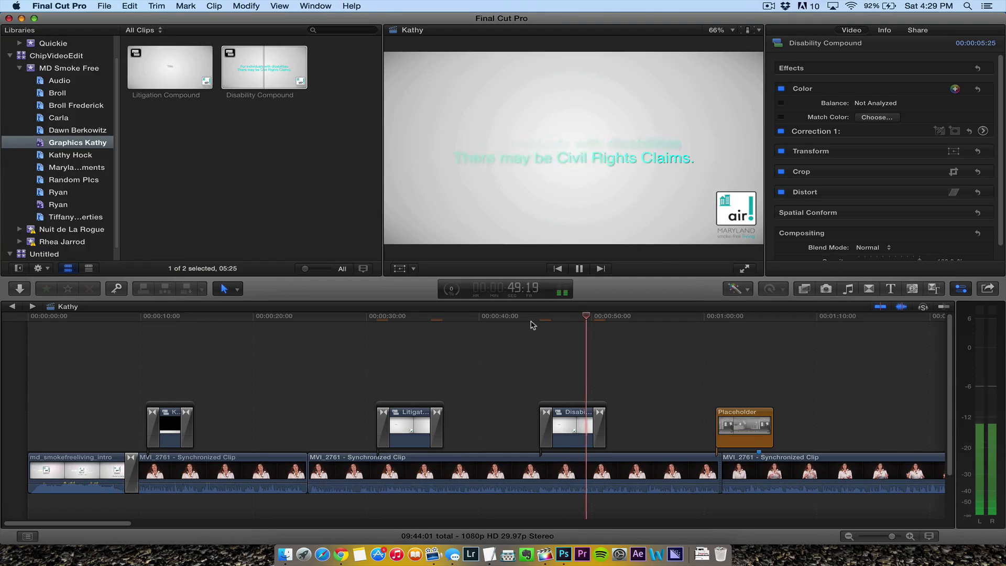
pyautogui.click(576, 268)
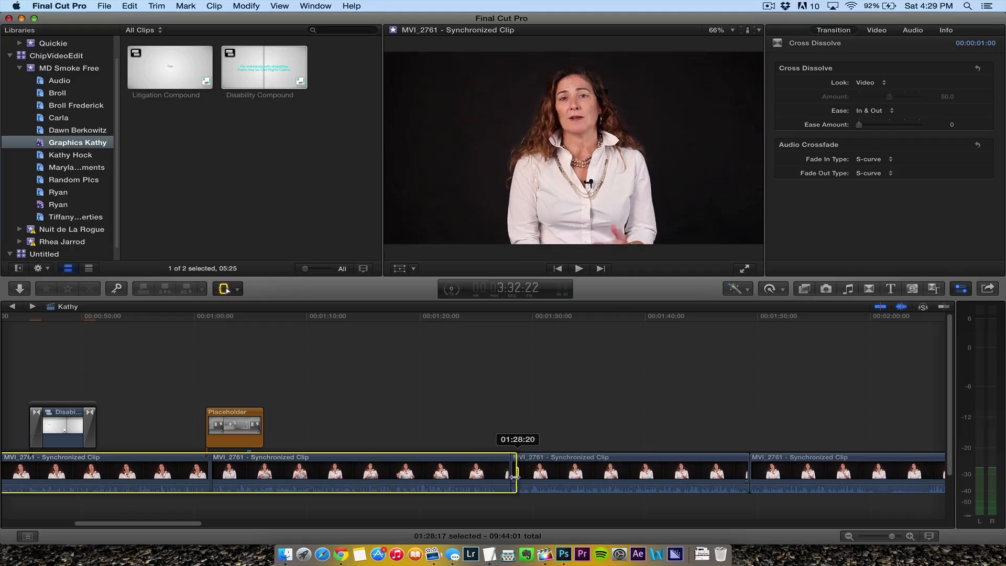
# - Finish marking the roughly 01:28 range of primary storyline clips for export
pyautogui.click(266, 471)
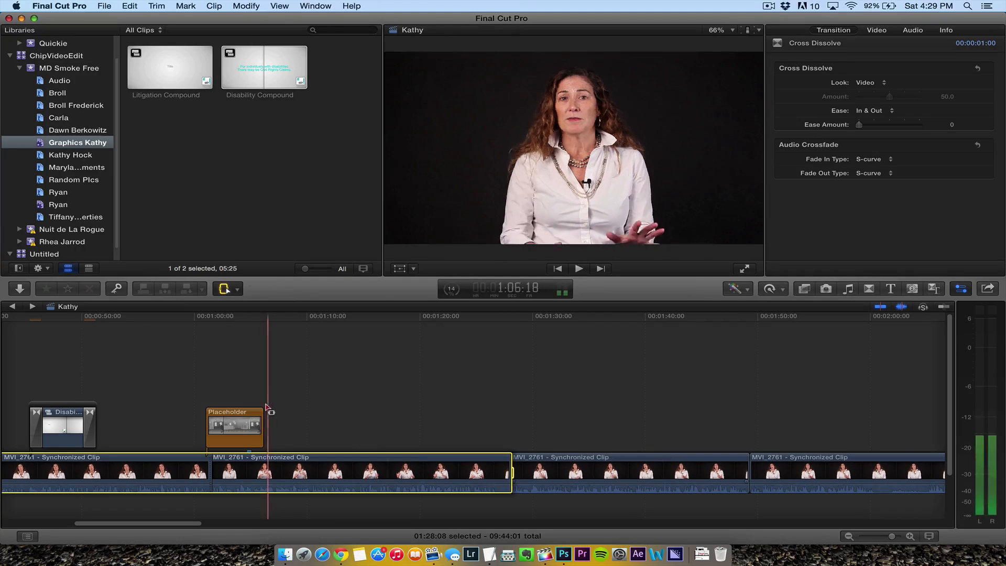
# - Choose File > Share > Export File to export the marked range as a movie
pyautogui.click(104, 6)
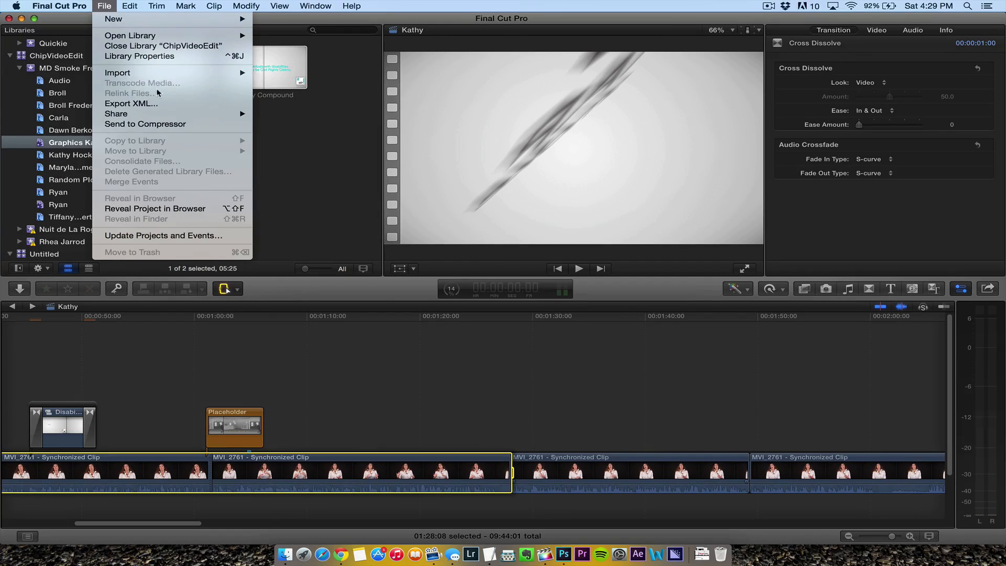
pyautogui.click(117, 114)
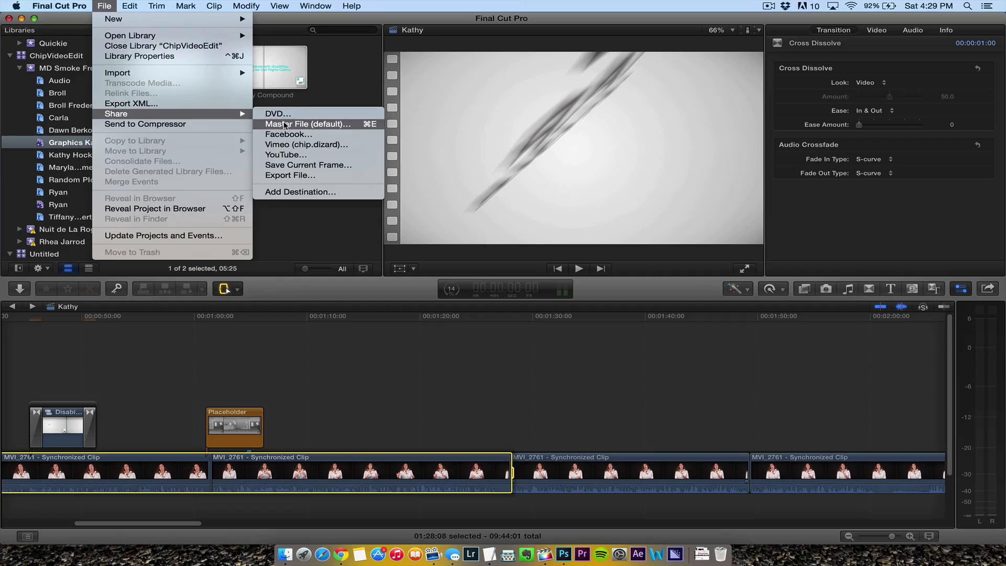
pyautogui.moveTo(289, 175)
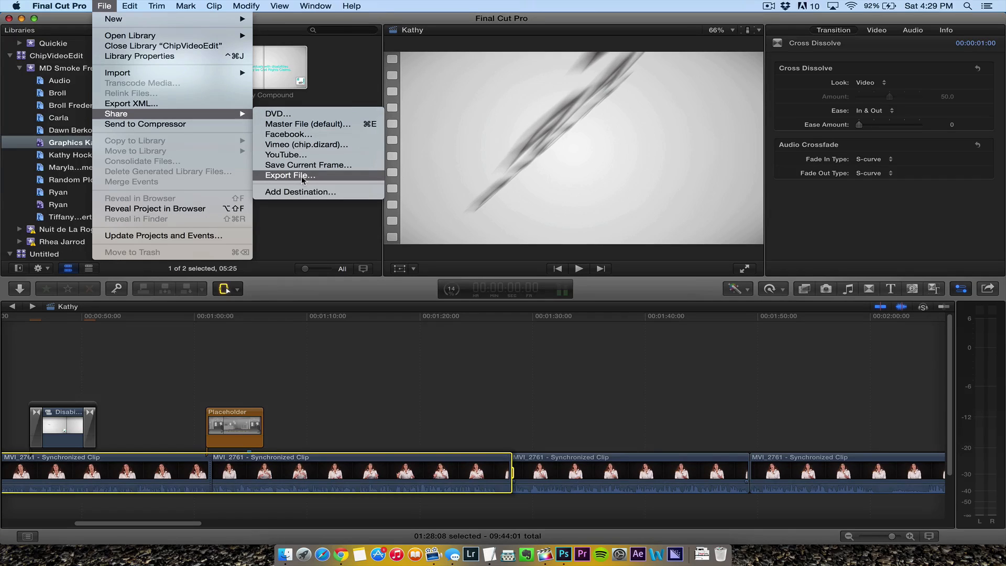
pyautogui.click(289, 175)
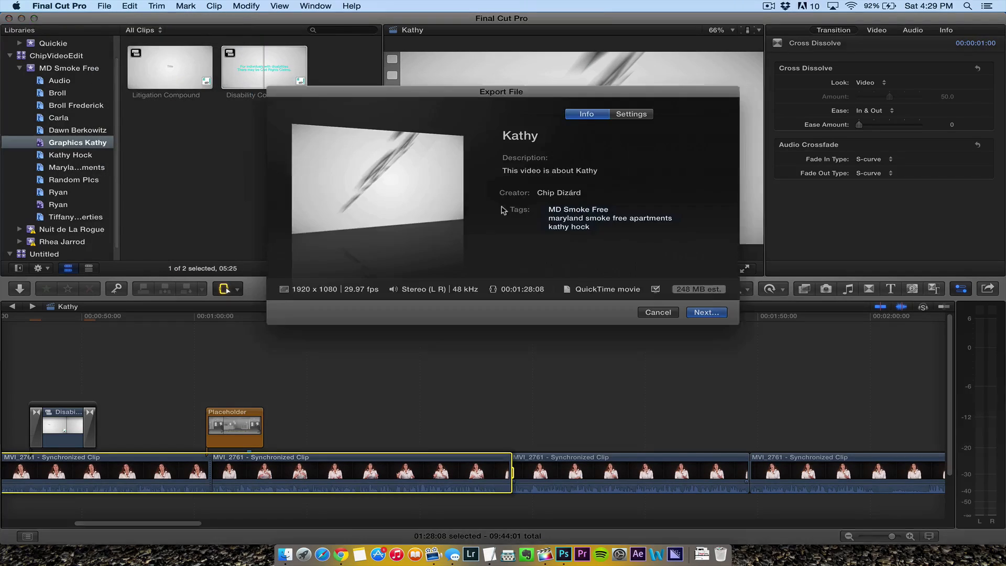
# - Review the video-and-audio H.264 QuickTime settings and continue to the save sheet
pyautogui.click(630, 113)
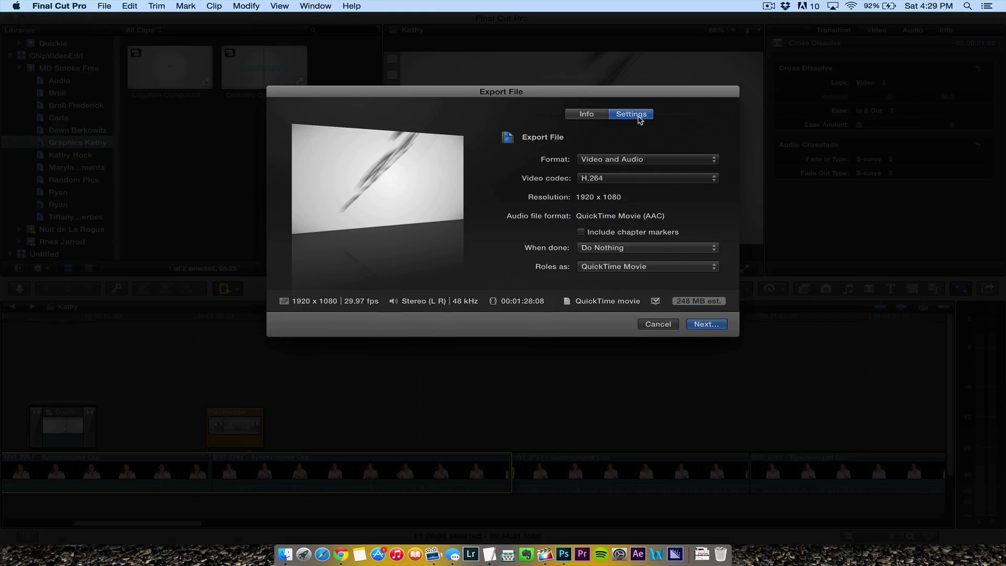
pyautogui.moveTo(493, 304)
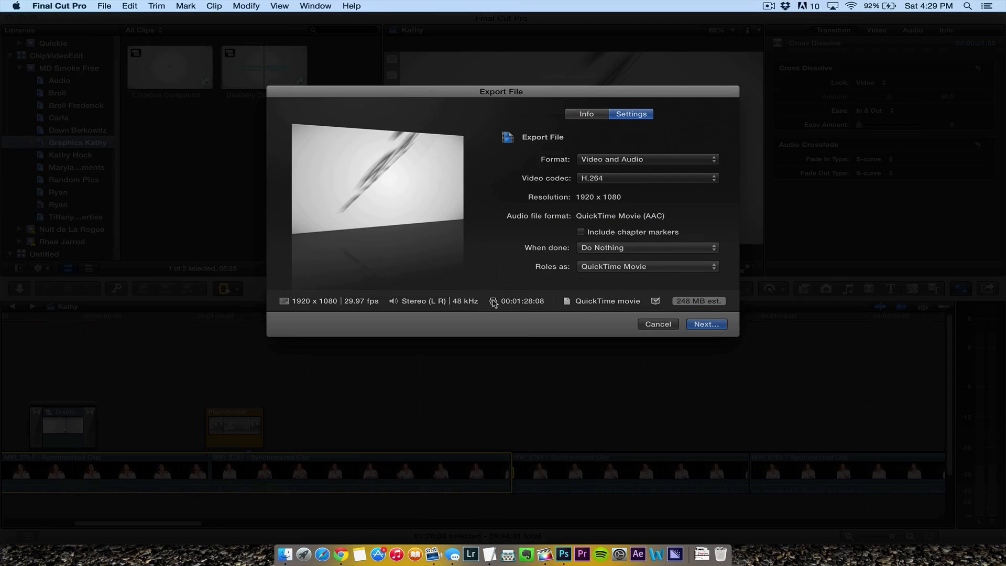
pyautogui.moveTo(607, 226)
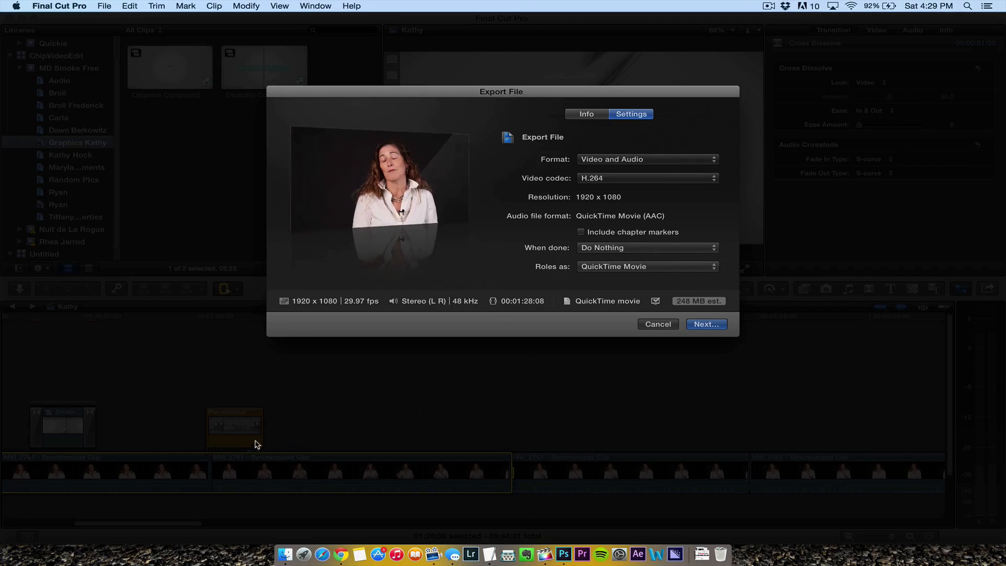
pyautogui.moveTo(190, 456)
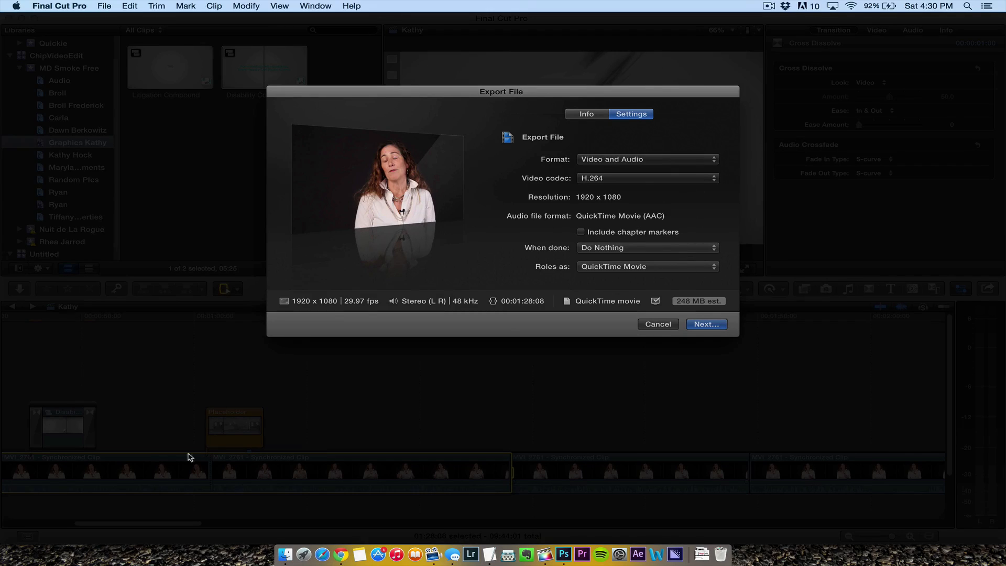
pyautogui.moveTo(3, 462)
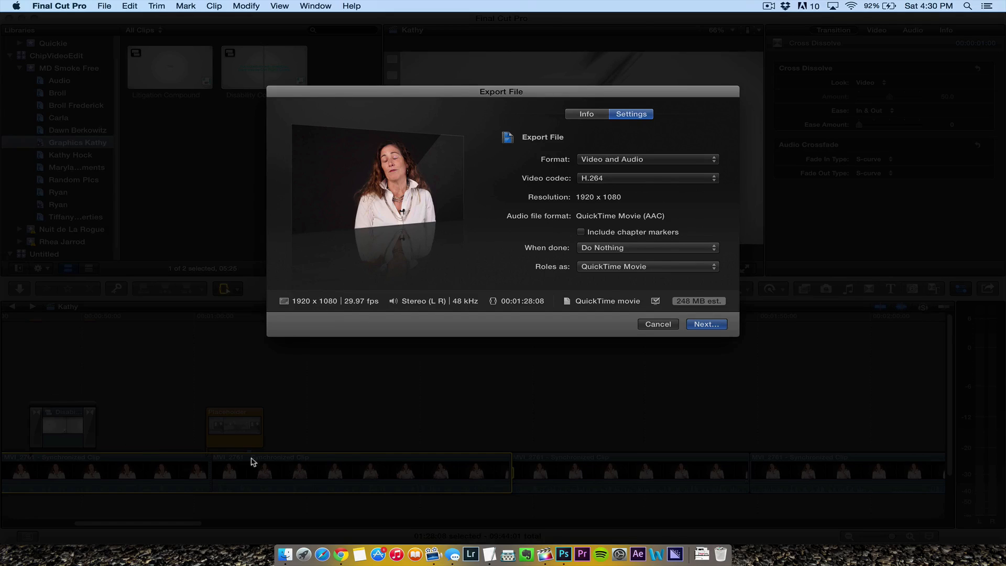
pyautogui.moveTo(198, 485)
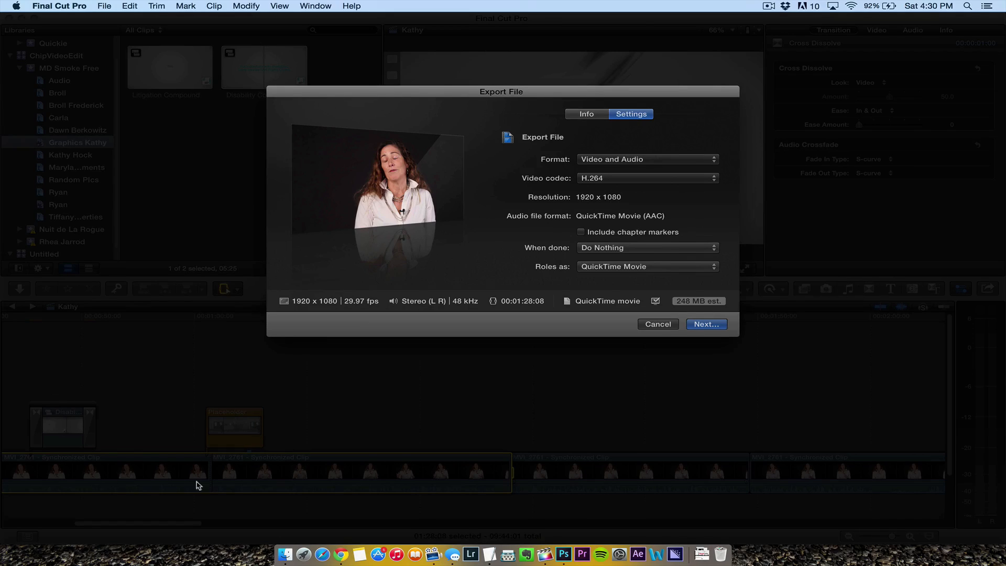
pyautogui.moveTo(158, 432)
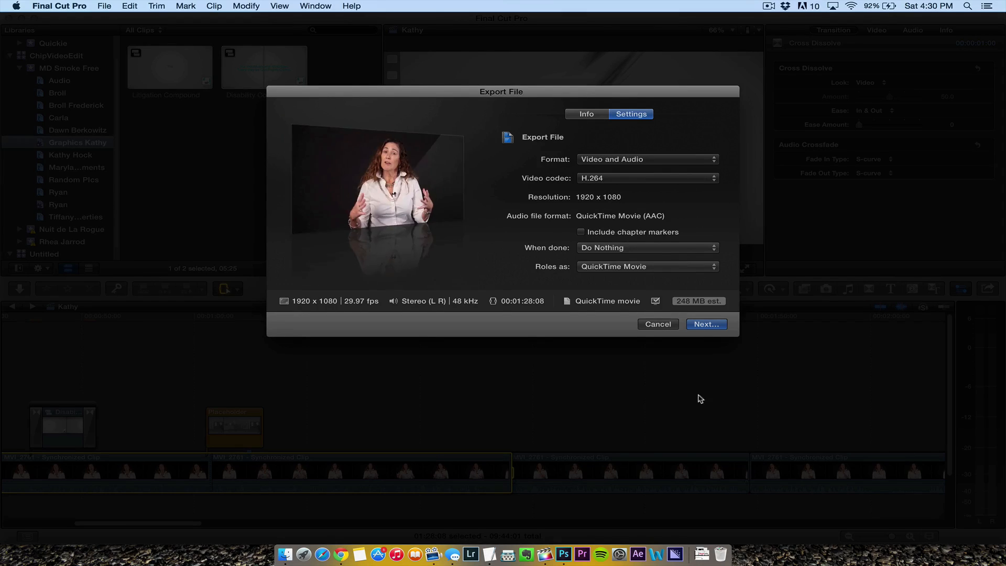
pyautogui.click(705, 324)
pyautogui.write('Kat')
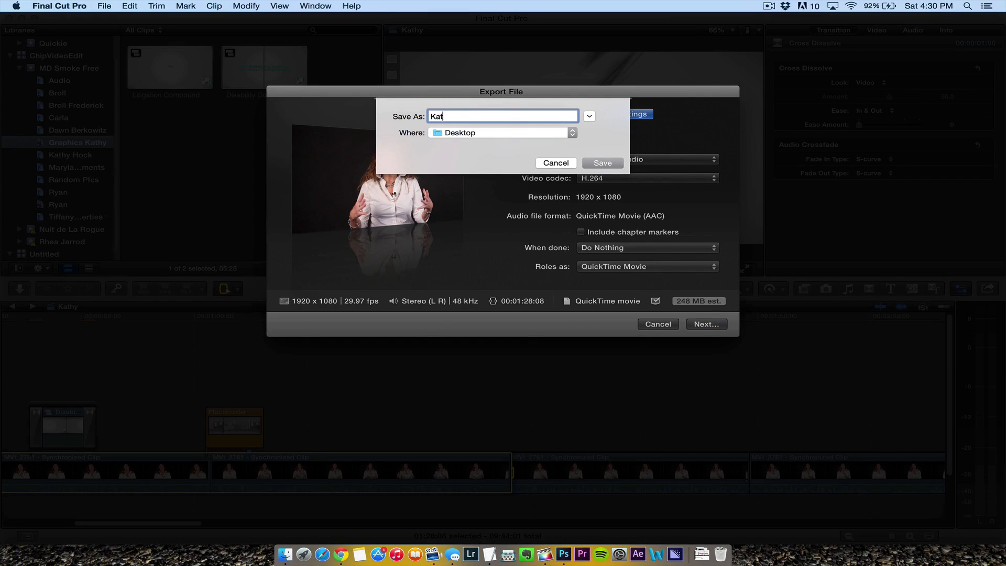
# - Replace the default export name with kathy_sample, destined for the Desktop
pyautogui.press('backspace')
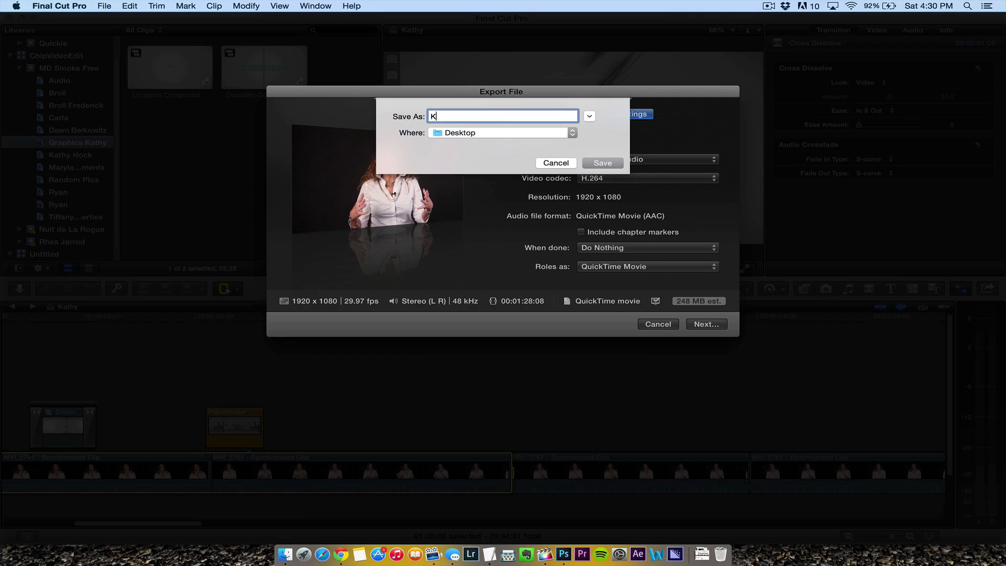
pyautogui.write('ath')
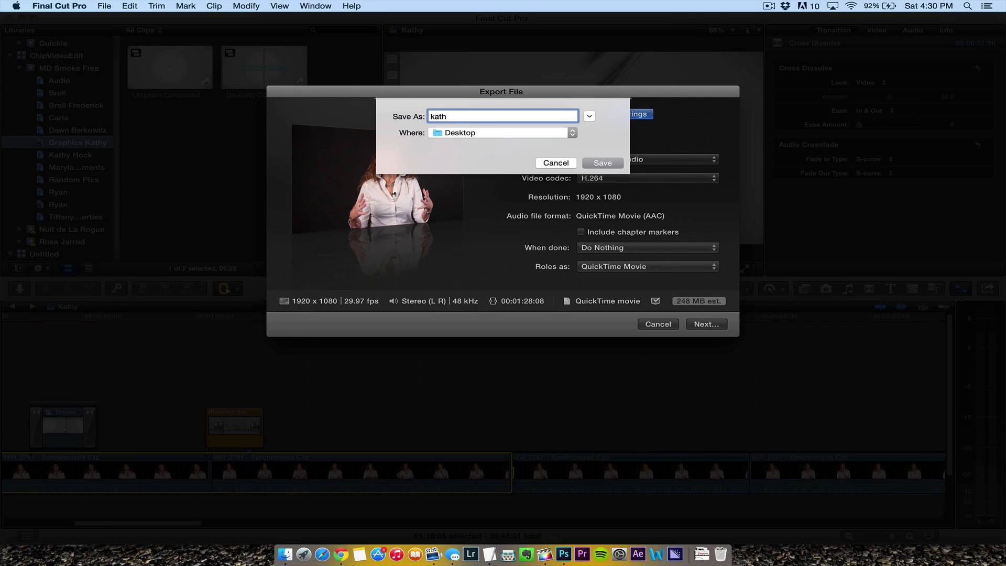
pyautogui.write('y_sample')
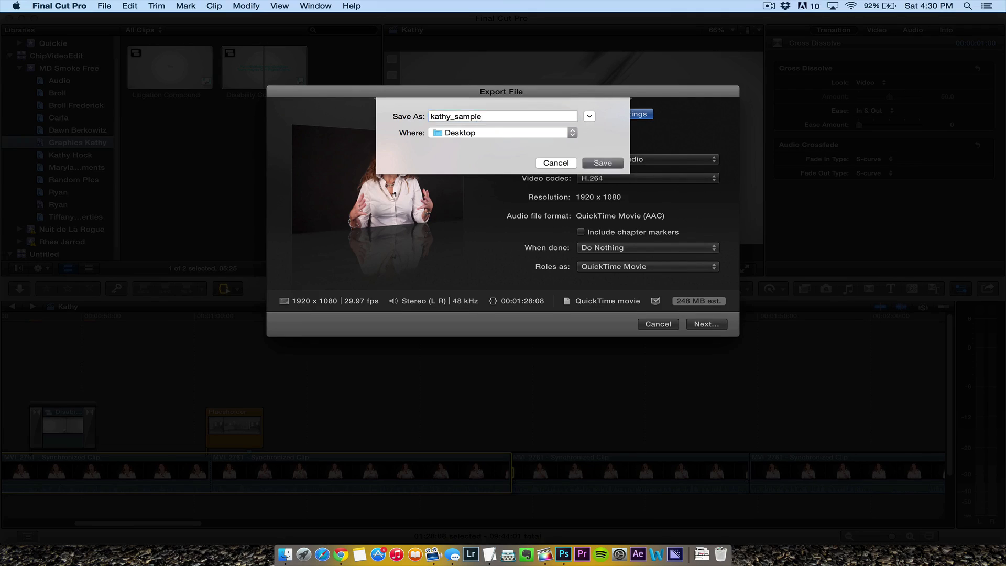